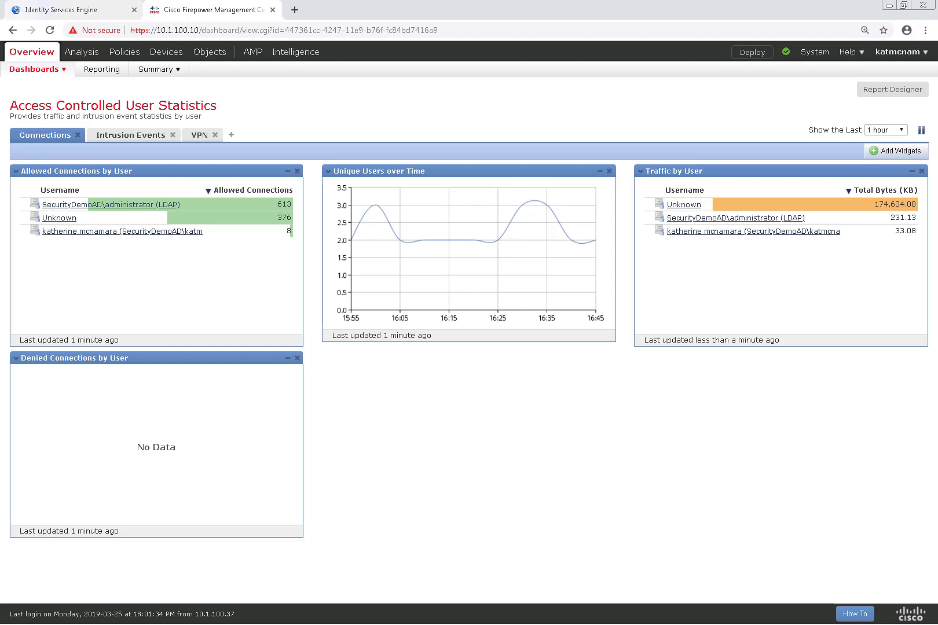
mouse_move(209, 279)
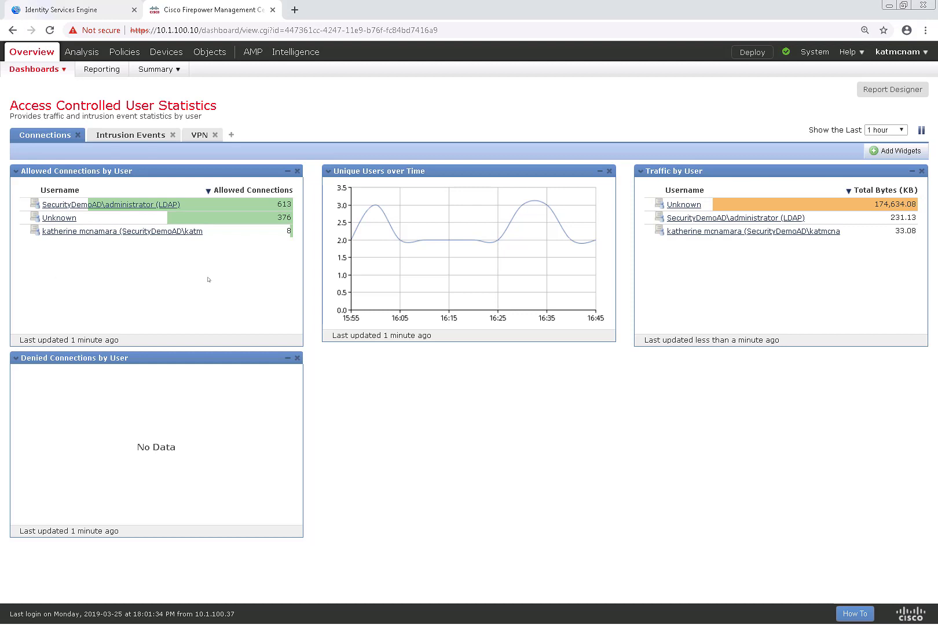
- Go to Analysis > Connections > Events from the user statistics dashboard
left_click(81, 52)
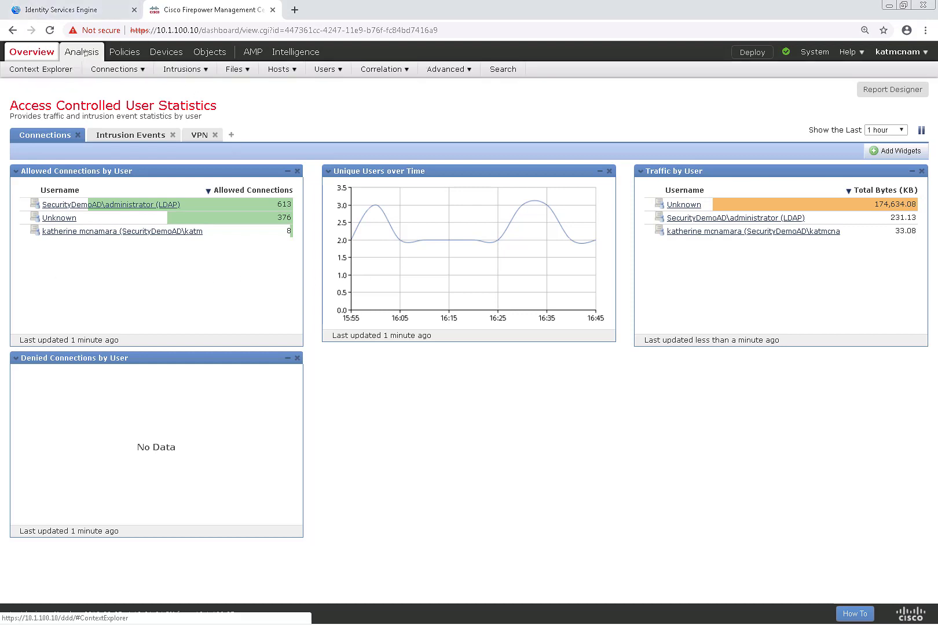
left_click(113, 69)
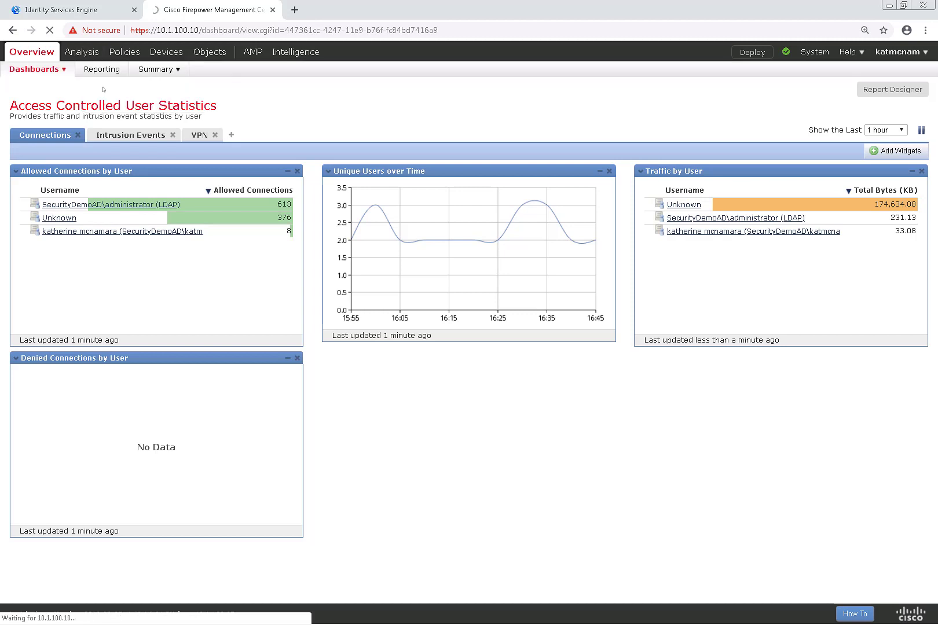
mouse_move(170, 260)
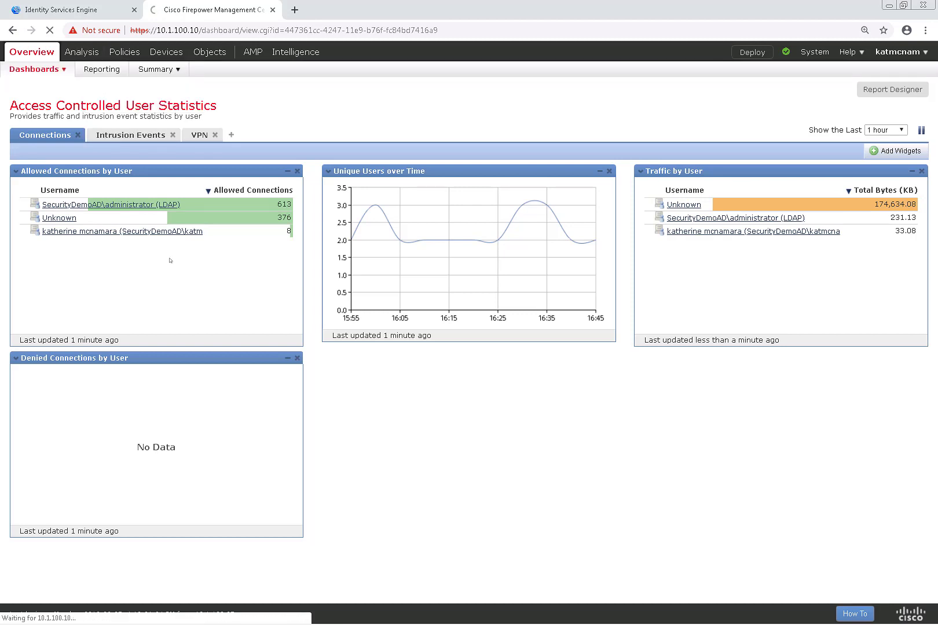
- Run a Recorded Future IP lookup on responder 171.70.168.183 from the connection events table
left_click(78, 52)
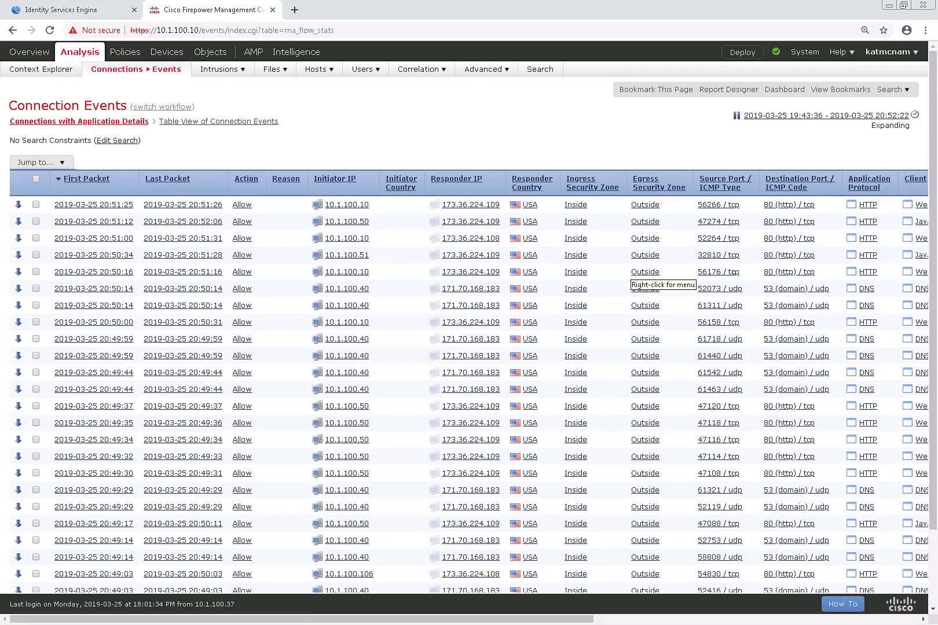
mouse_move(424, 294)
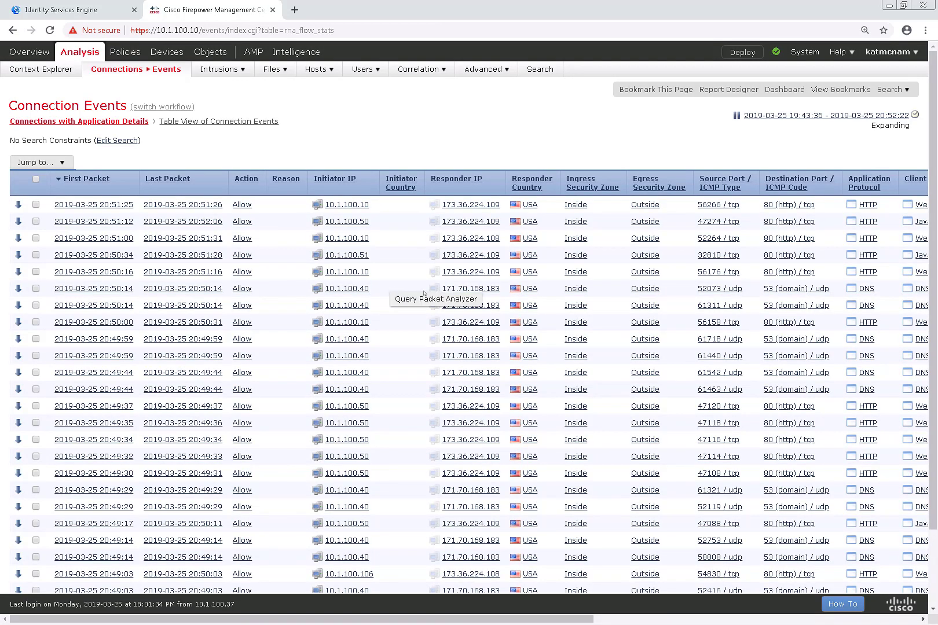
right_click(470, 289)
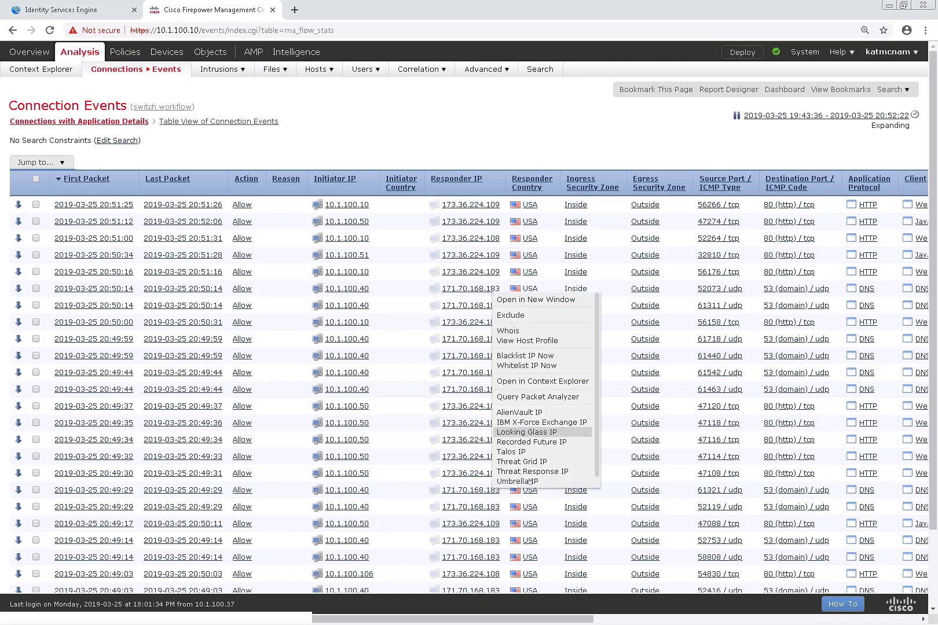
mouse_move(542, 422)
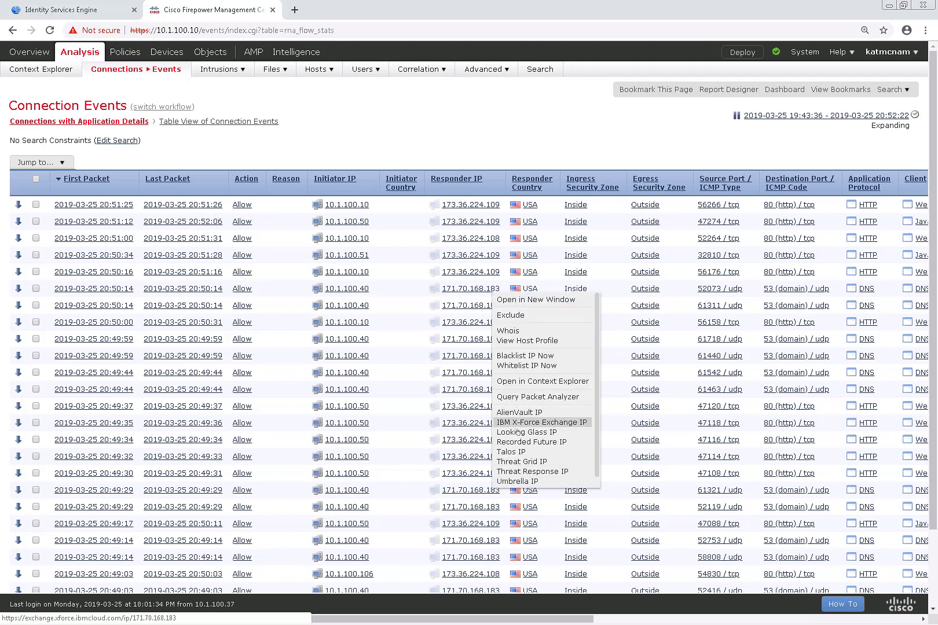
mouse_move(531, 442)
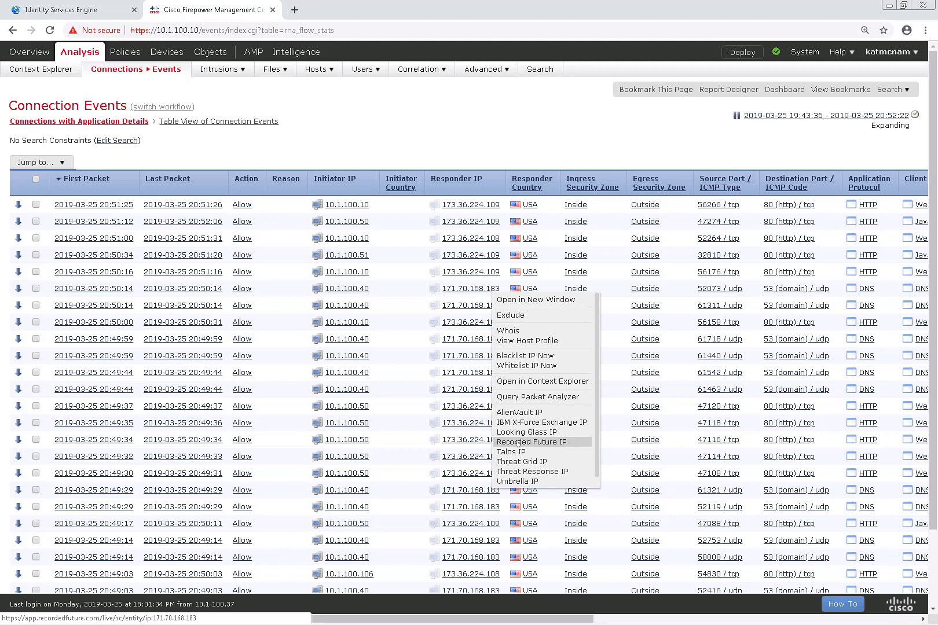
left_click(534, 442)
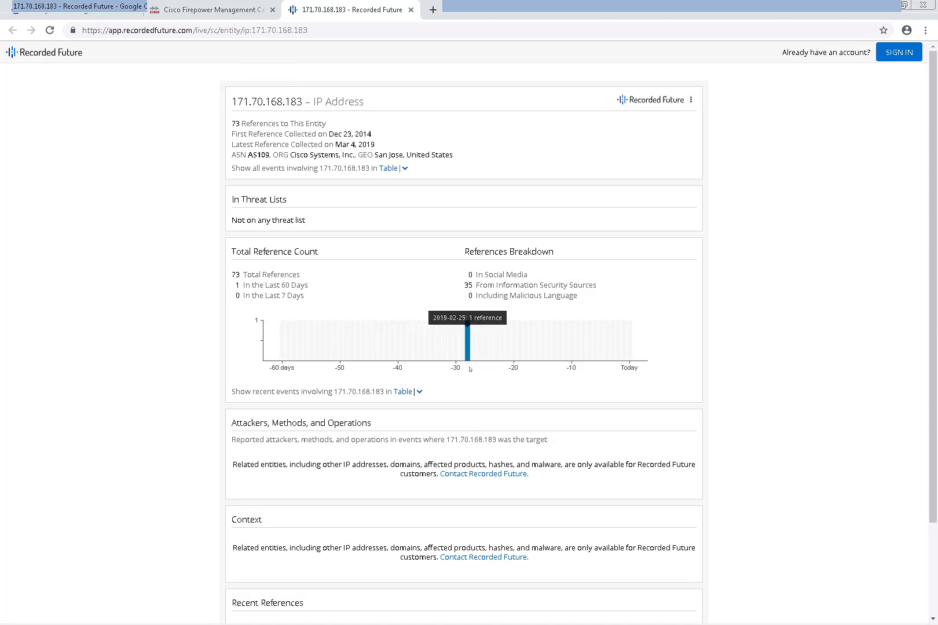
- Scroll the 171.70.168.183 report (73 references, no threat lists), then return to Firepower
scroll("down", 3)
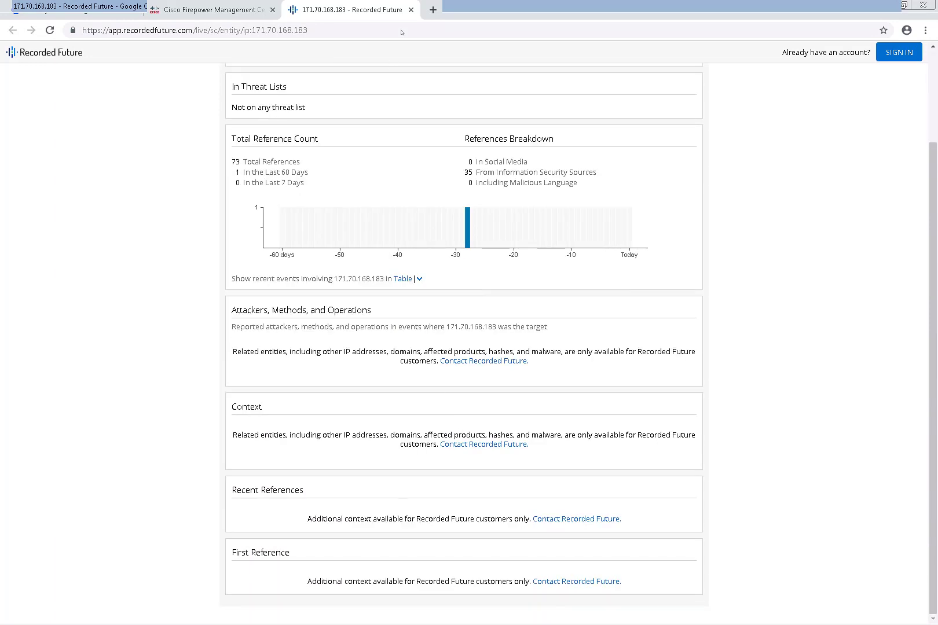
left_click(215, 10)
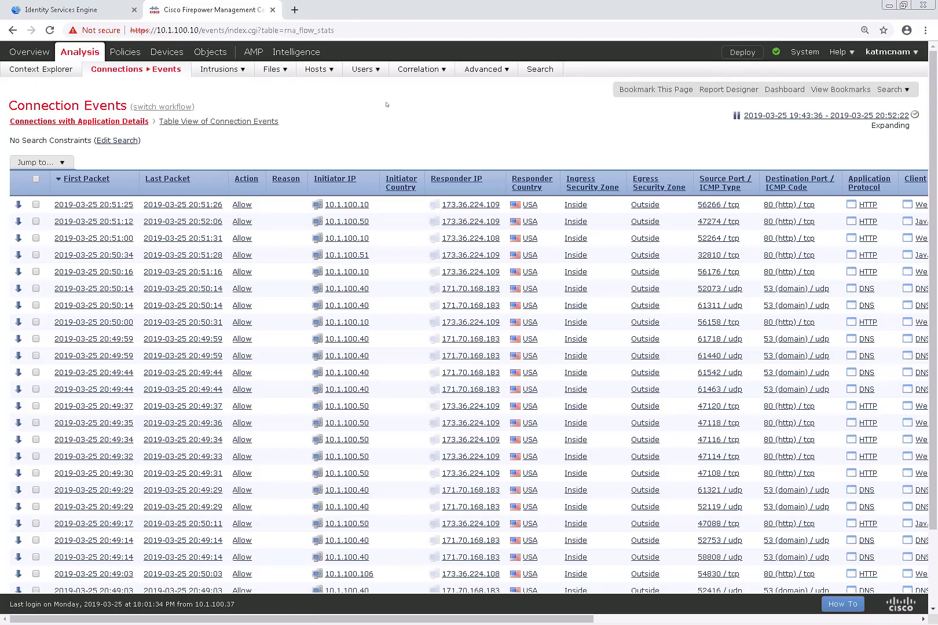
mouse_move(178, 113)
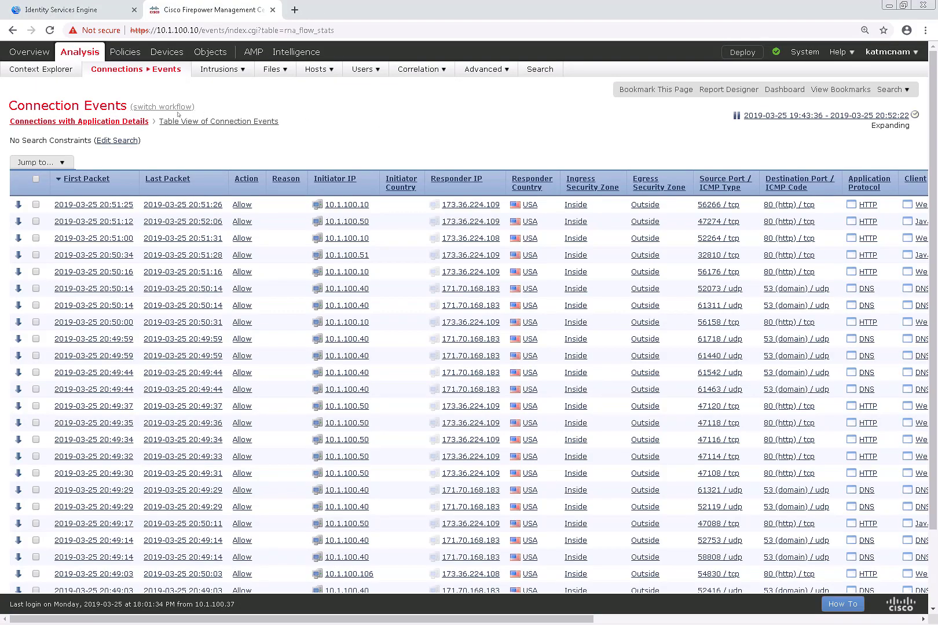
- Load the Splunk server at 10.1.100.20 in a new Chrome tab
left_click(433, 10)
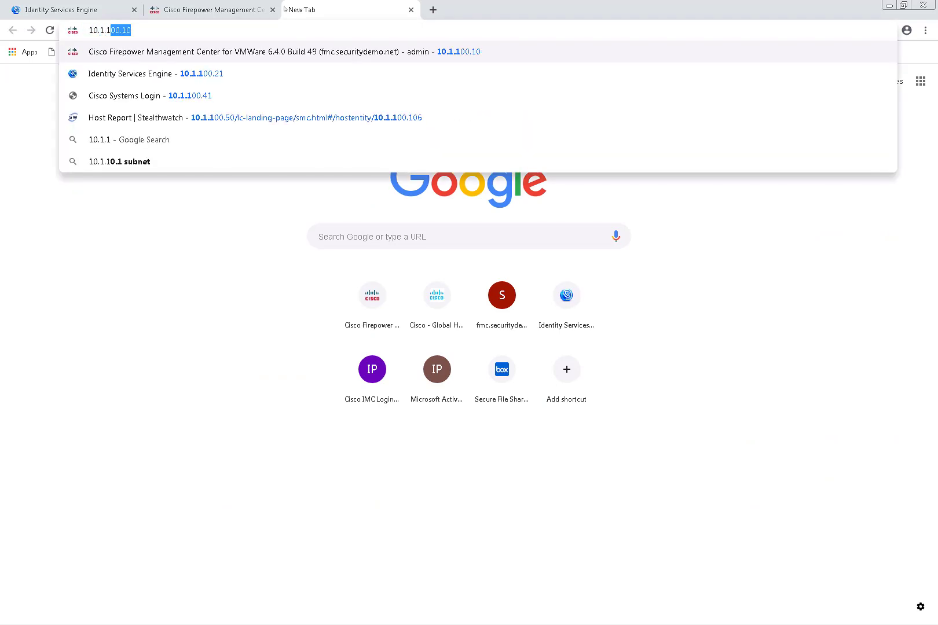
type("10.1.100.21")
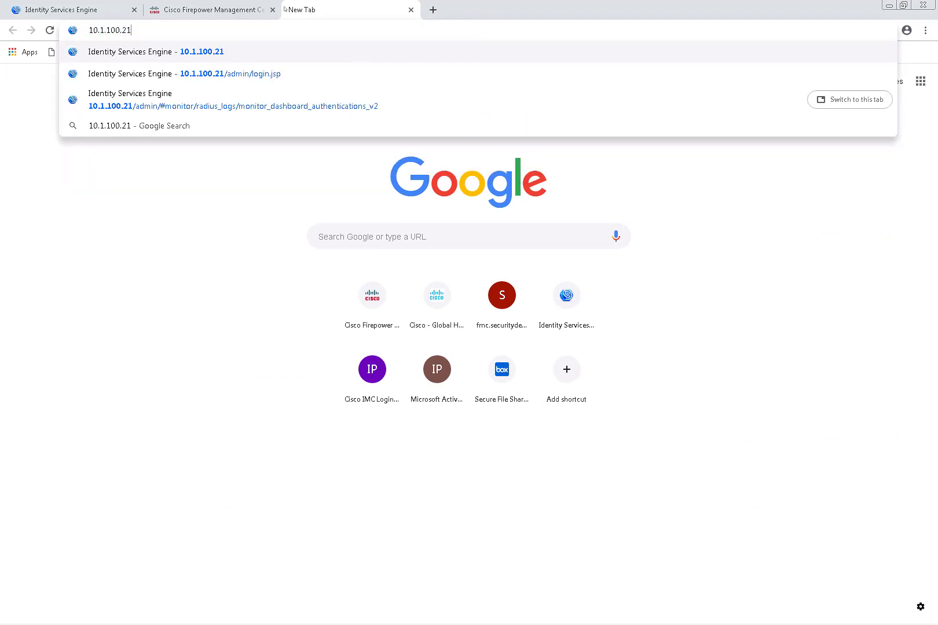
key("Backspace")
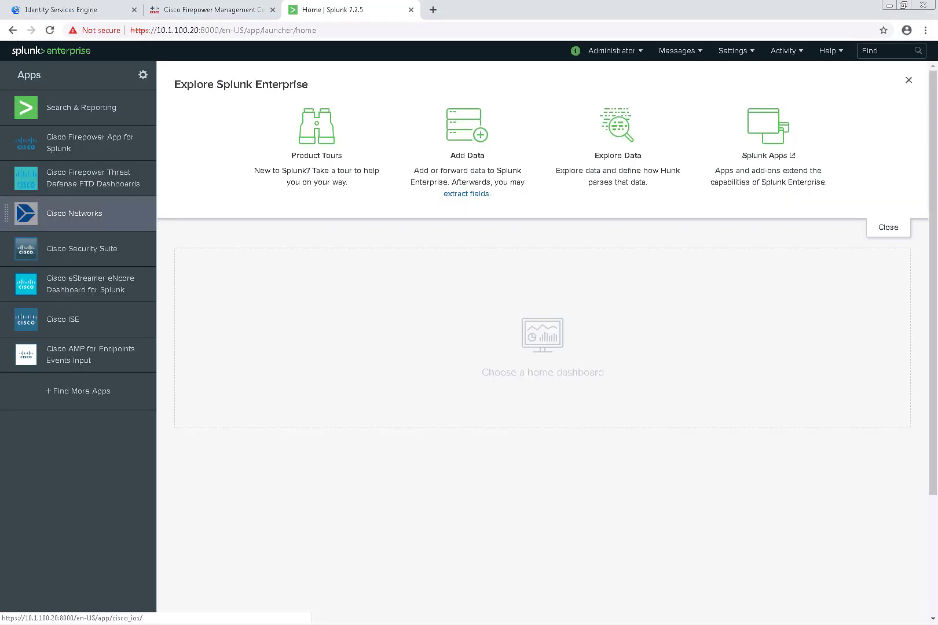
mouse_move(81, 107)
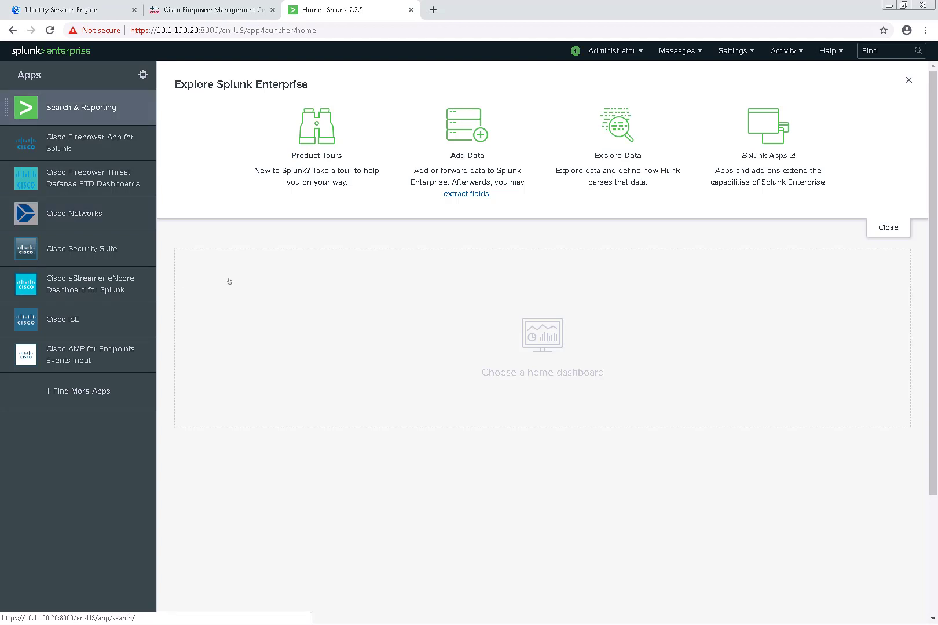
mouse_move(95, 112)
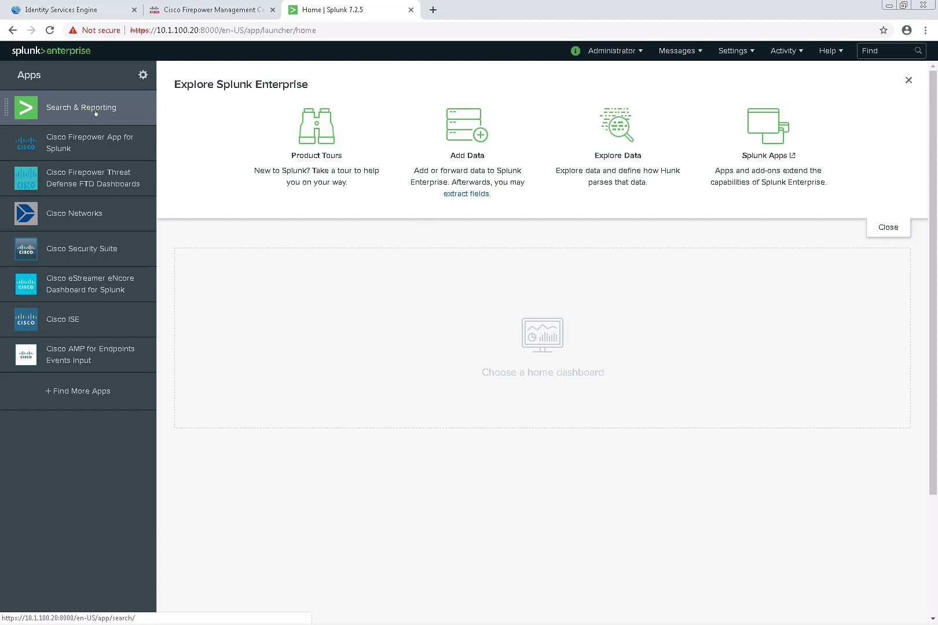
- Launch Search & Reporting from the Splunk home page's Apps sidebar
left_click(80, 108)
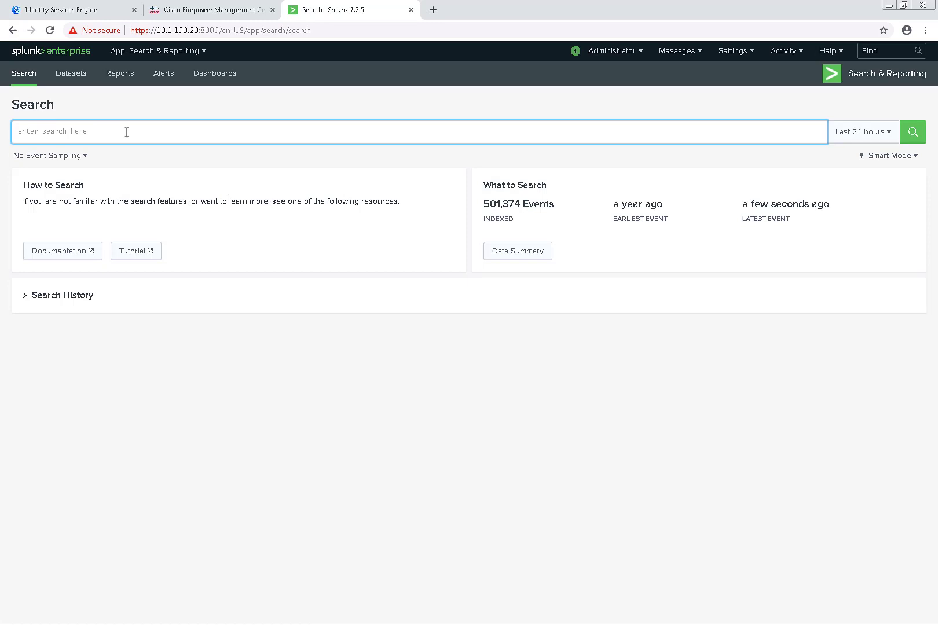
- Search Splunk for 10.1.100.40 over the last 24 hours and select the URL's query
type("10.1.100")
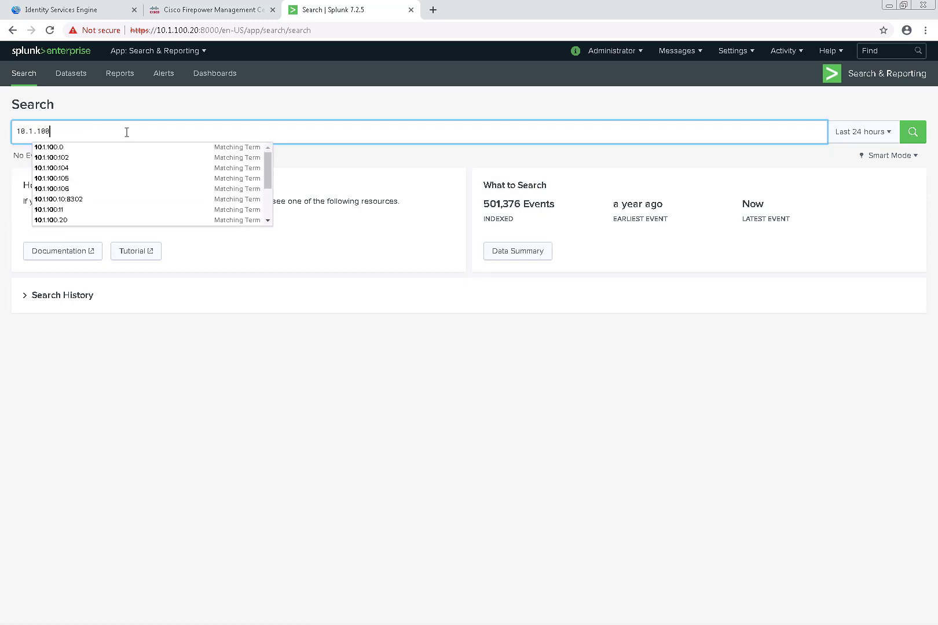
type(".40")
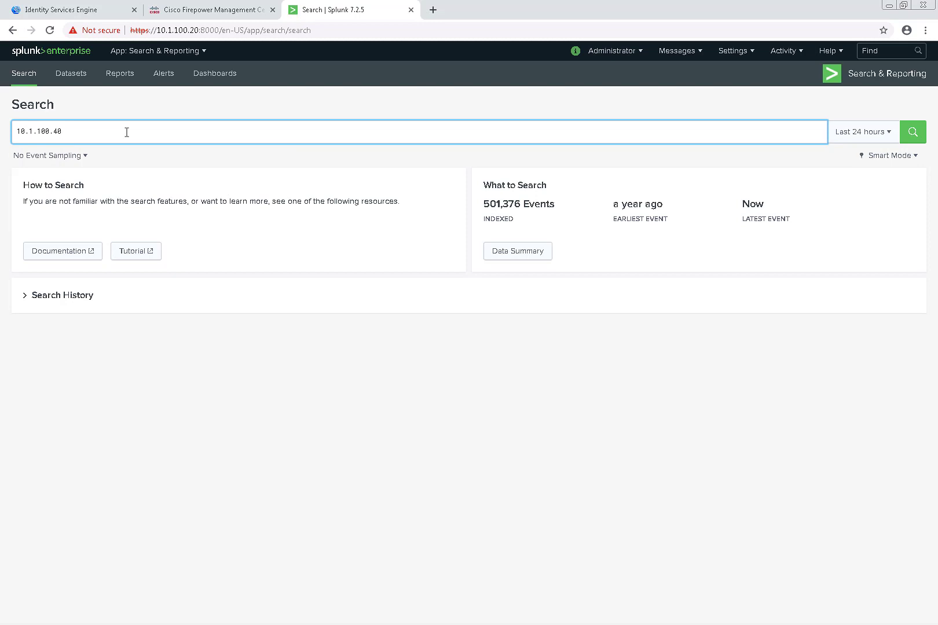
left_click(913, 132)
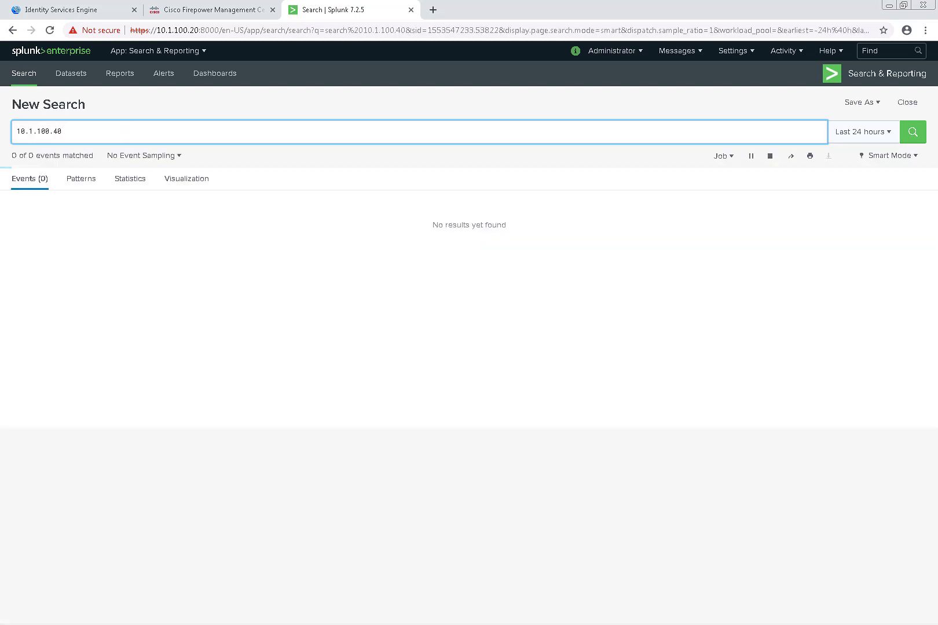
left_click(912, 131)
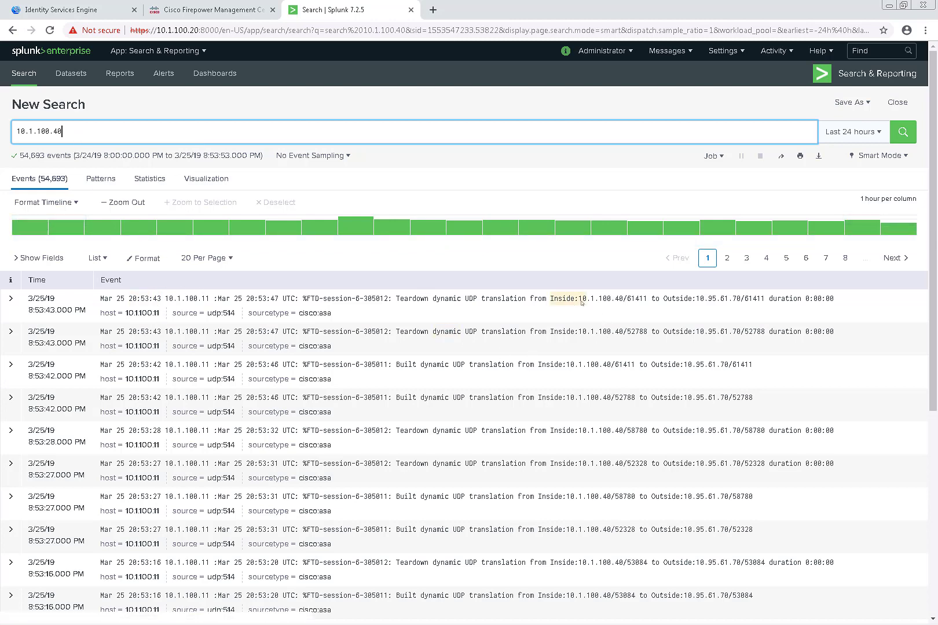
left_click(578, 299)
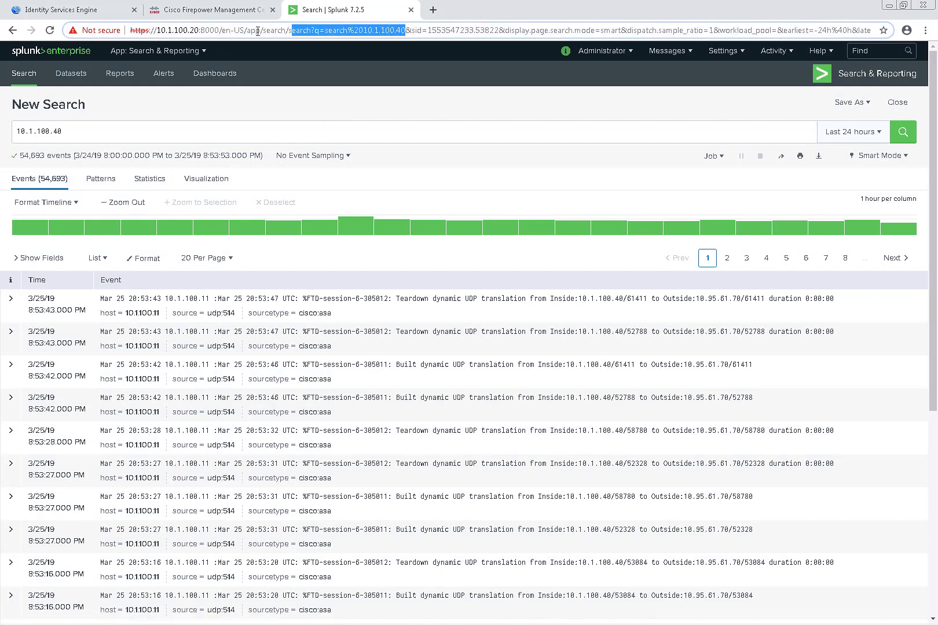
- Copy the 10.1.100.40 search page address and start launching Notepad
right_click(257, 31)
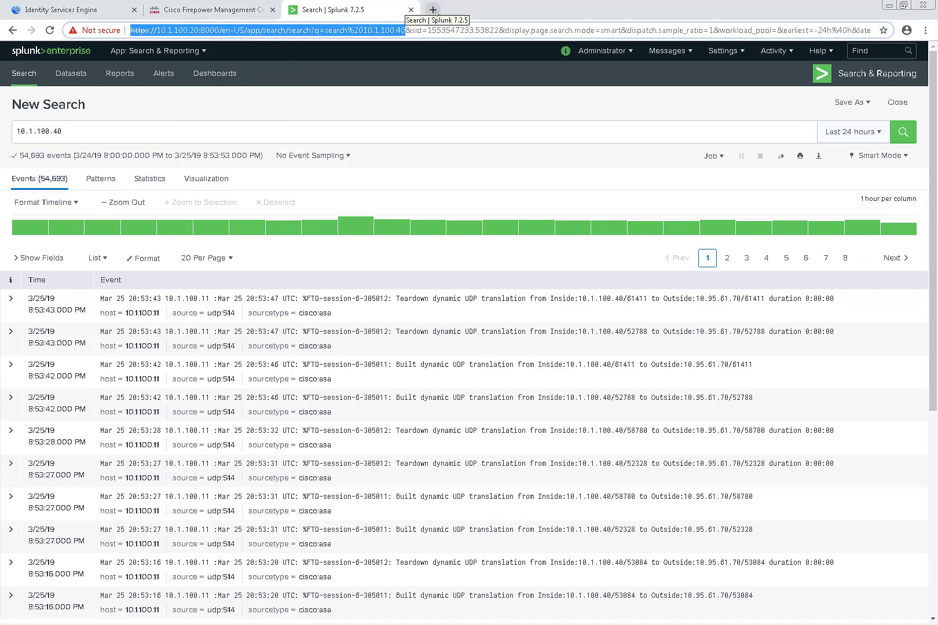
left_click(434, 10)
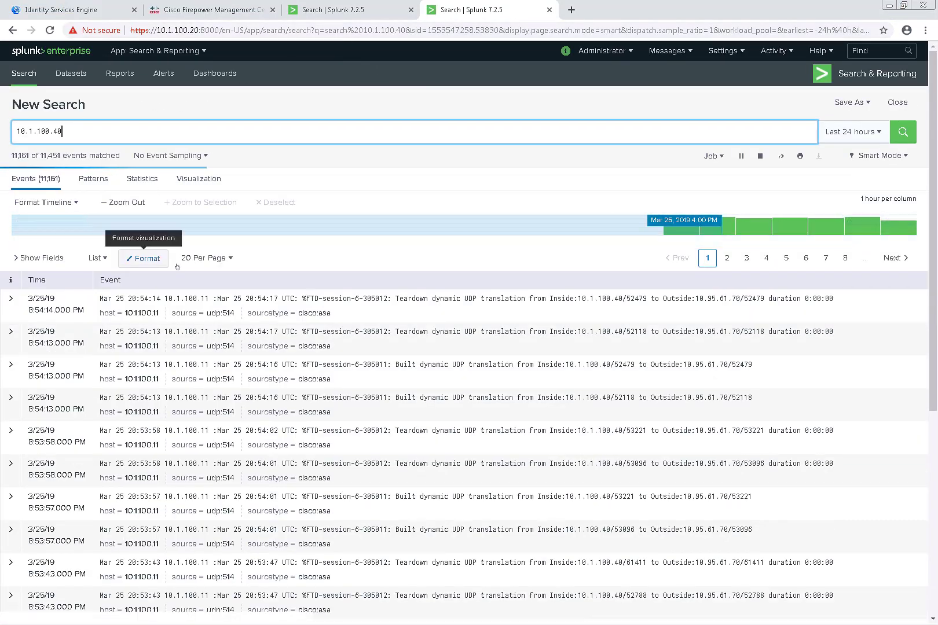
left_click(15, 613)
type("note")
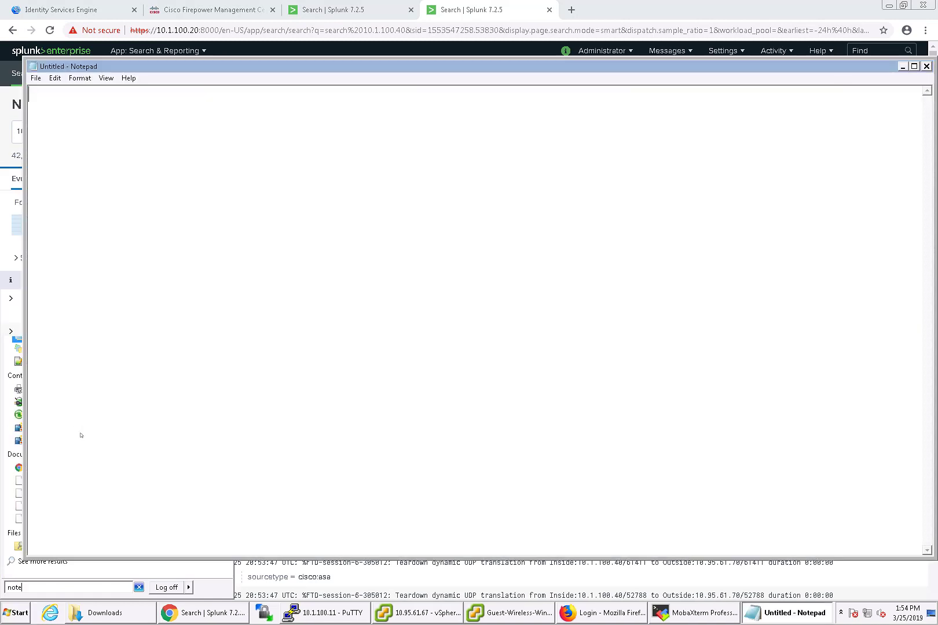
- Paste the Splunk search URL into Notepad, replacing 10.1.100.40 with '(IP-Address)'
type("https://10.1.100.20:8000/en-US/app/search/search?q=search%2010.1.100.40")
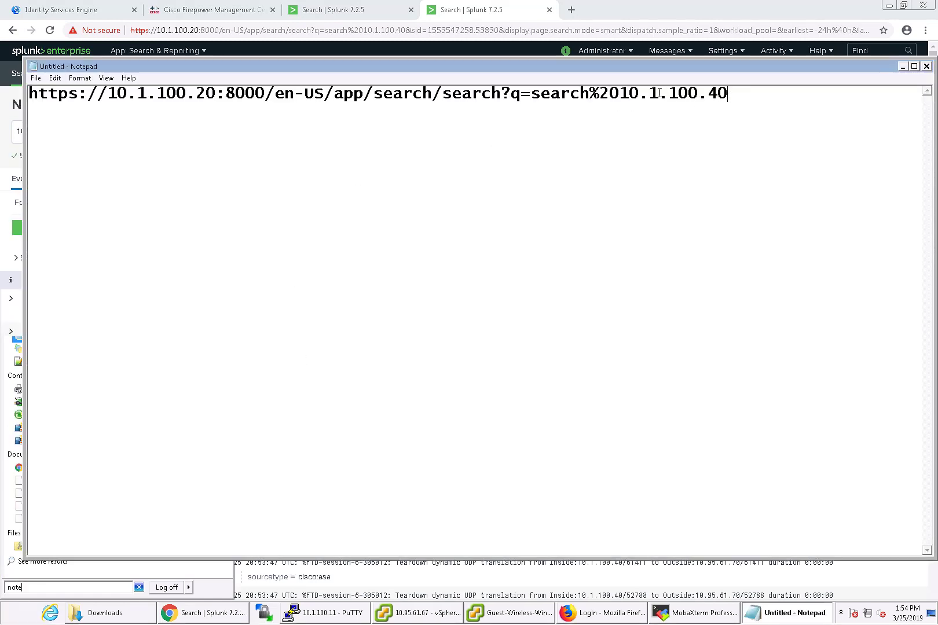
double_click(672, 93)
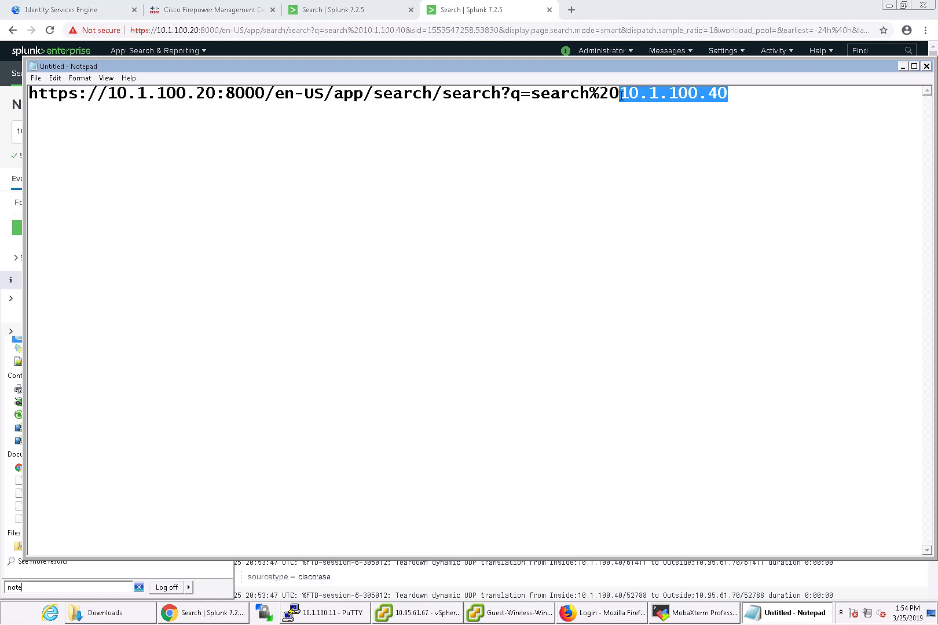
type("(IP")
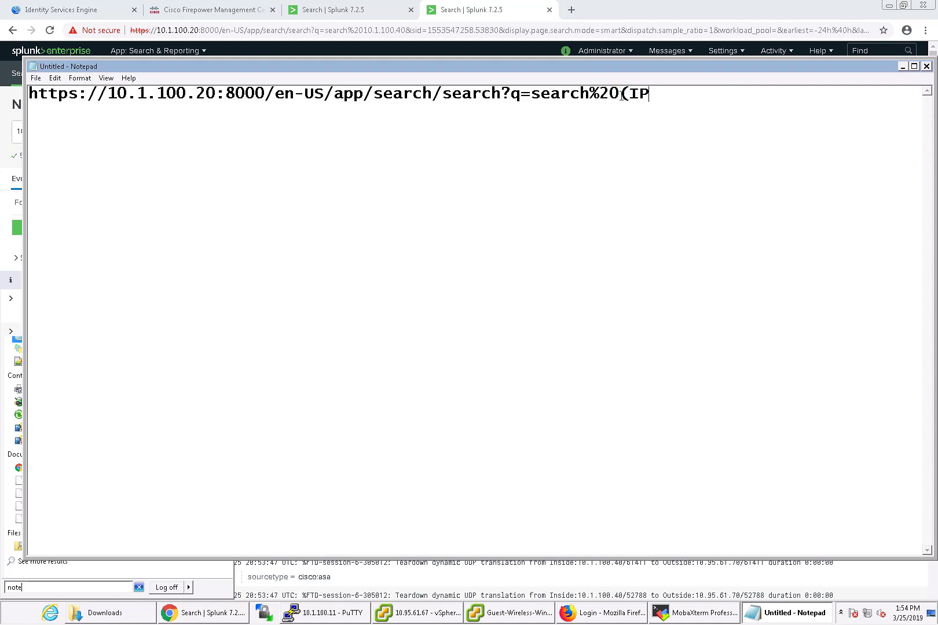
type("-Adre")
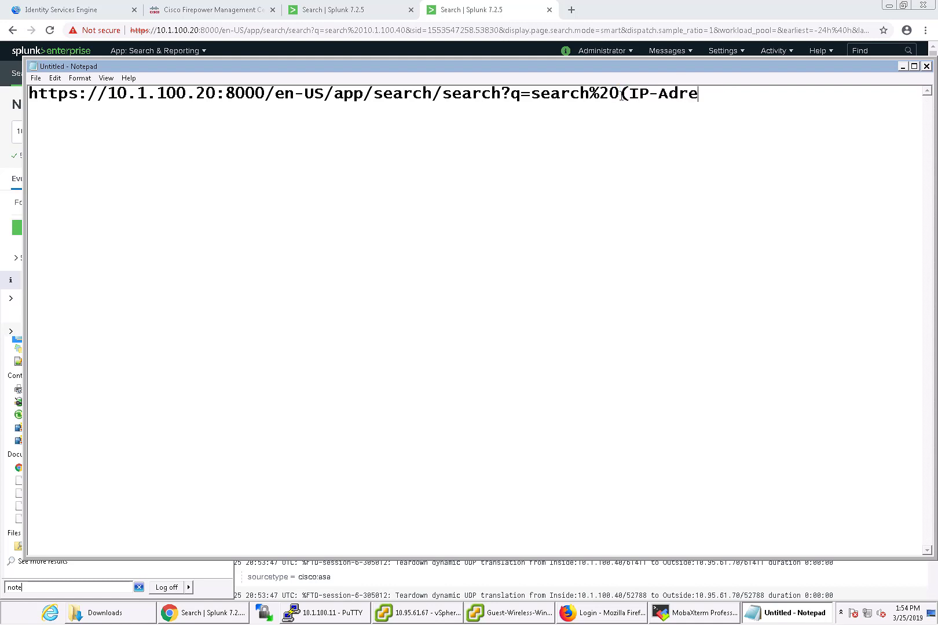
type("ss)")
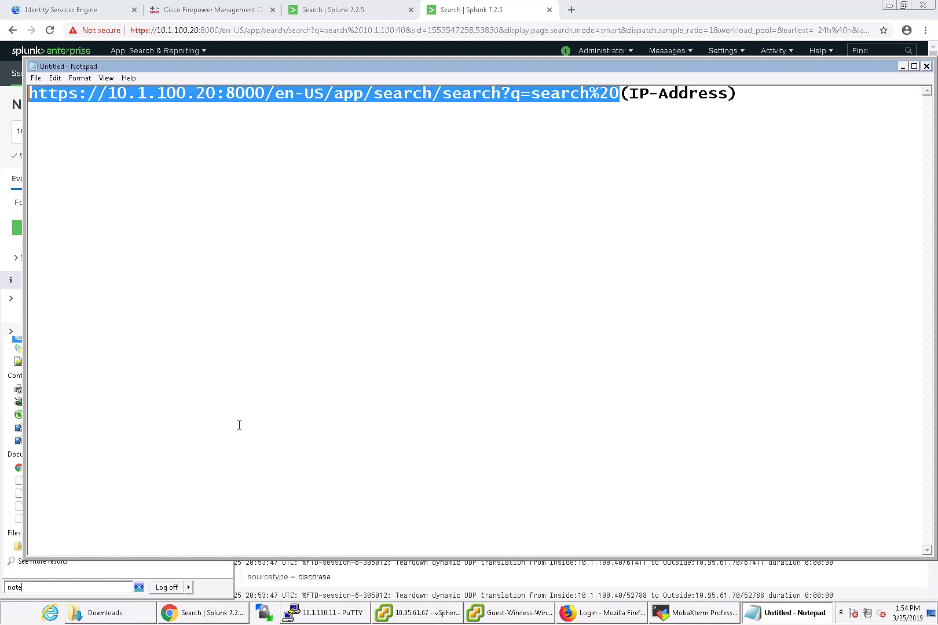
mouse_move(489, 134)
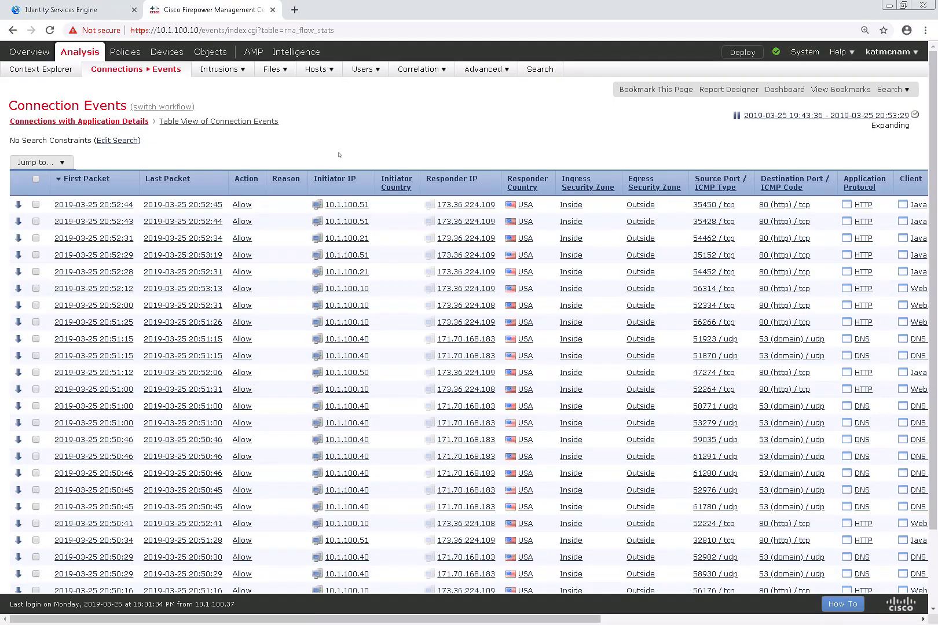
- Reach the Contextual Cross-launch list through the Advanced menu on Connection Events
left_click(222, 69)
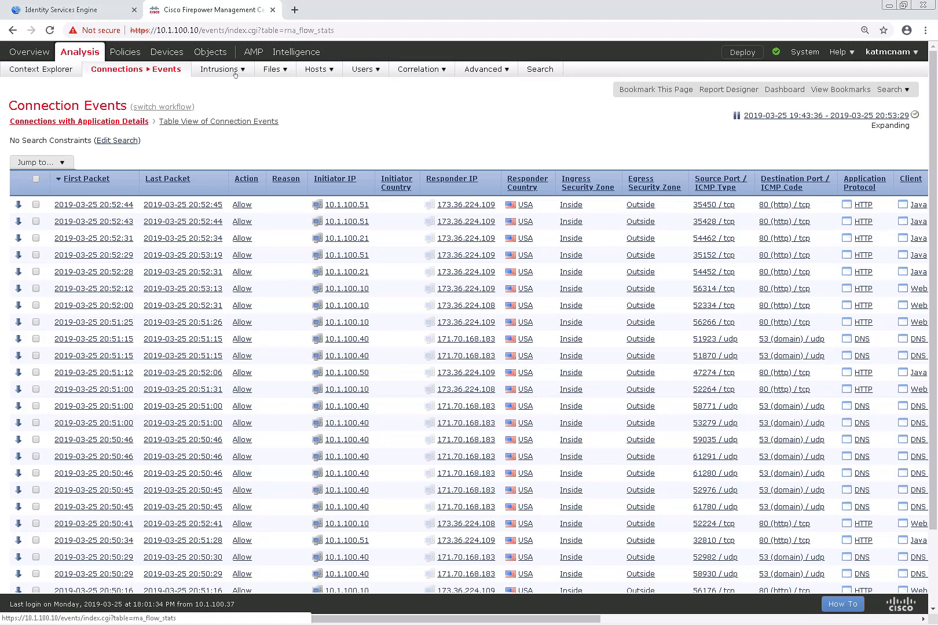
left_click(485, 69)
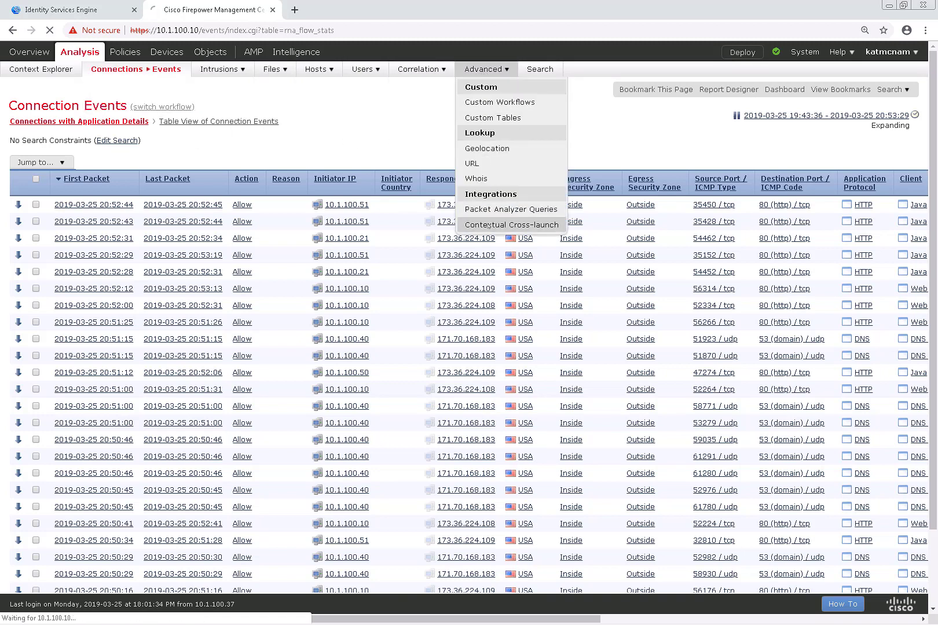
left_click(511, 225)
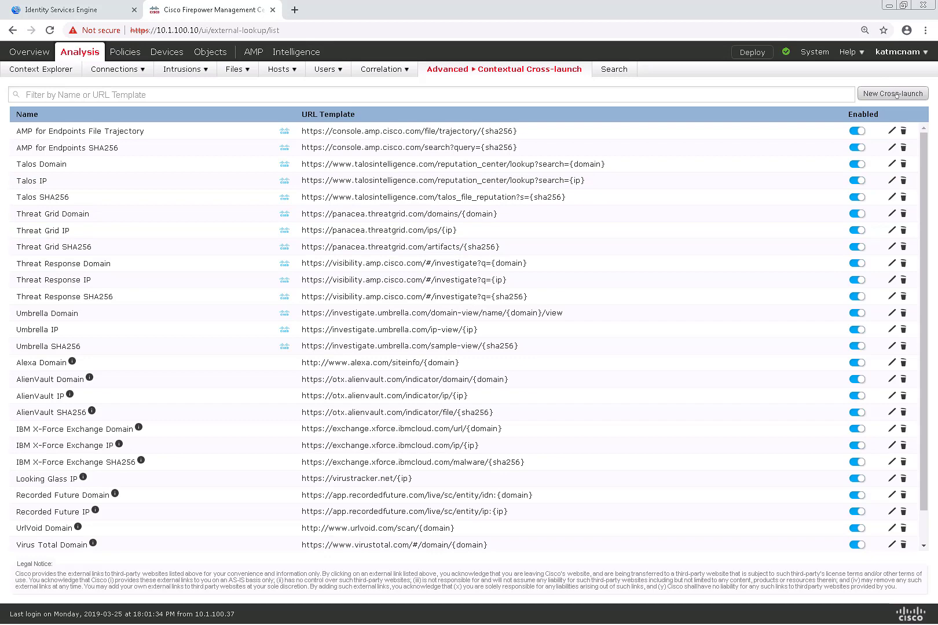
- Start a new cross-launch and name it 'Splunk Source IP'
left_click(892, 93)
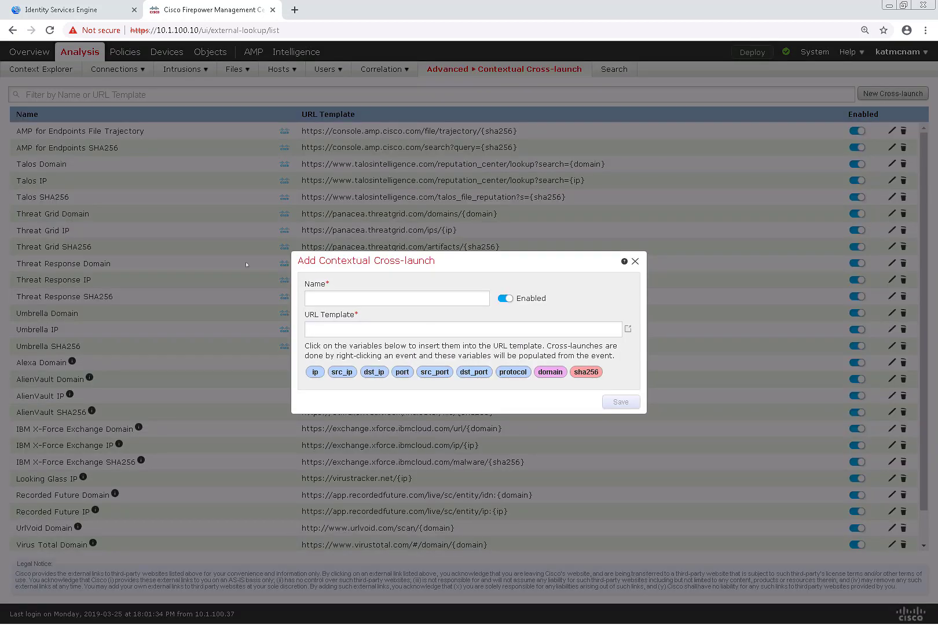
type("0:8000/en-US/app/search/search?q=search%20")
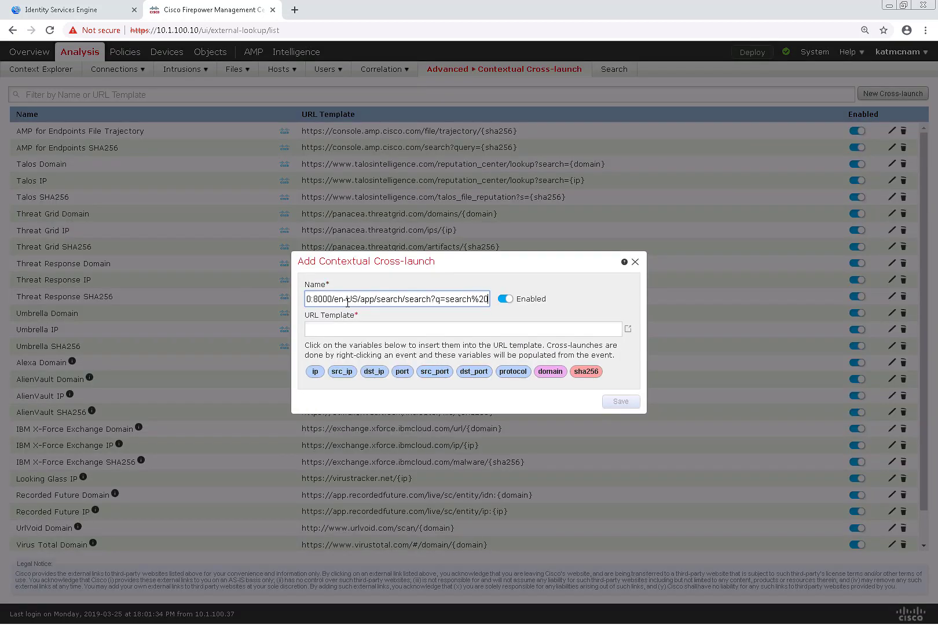
triple_click(398, 299)
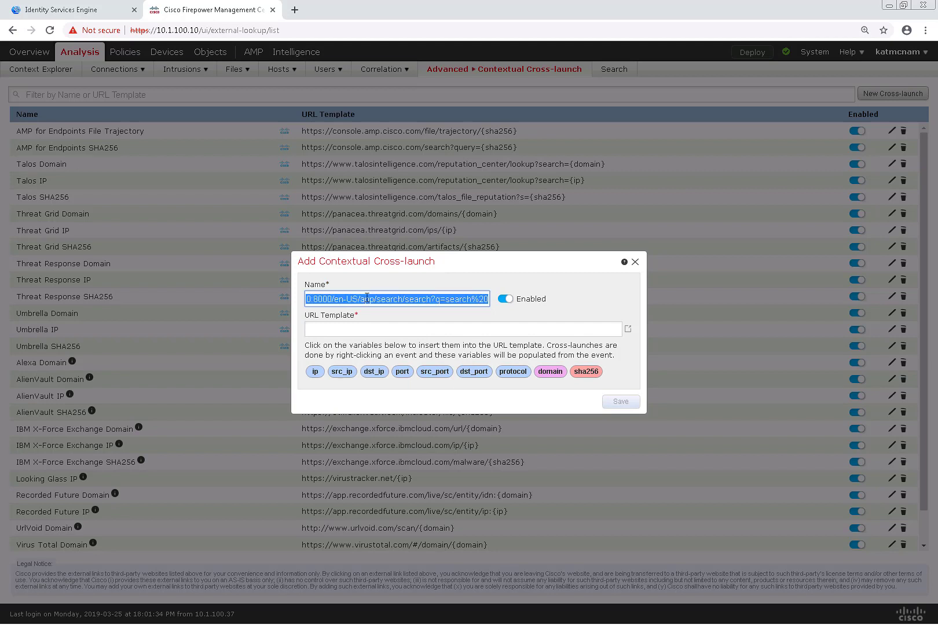
type("S")
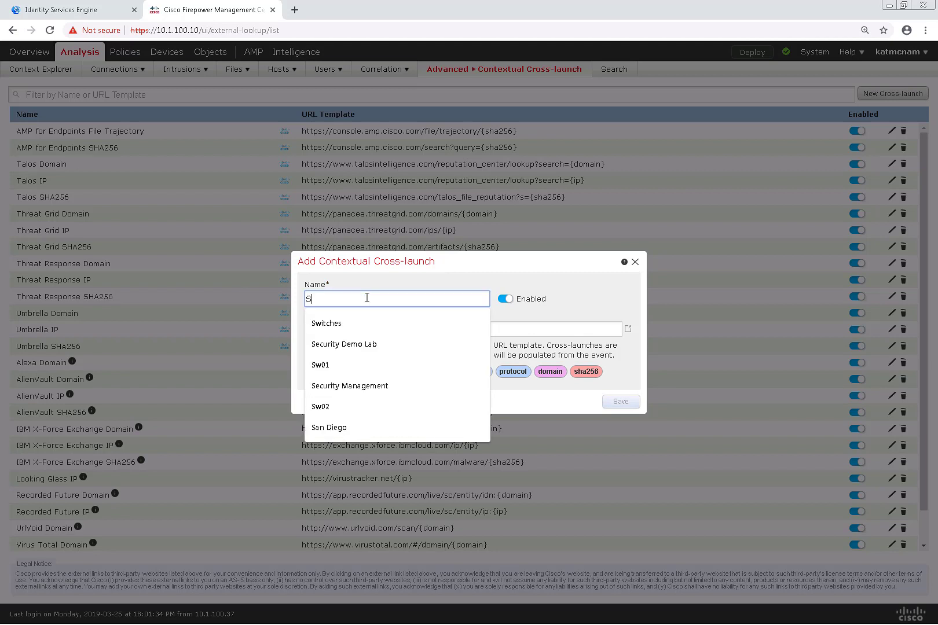
type("plunk")
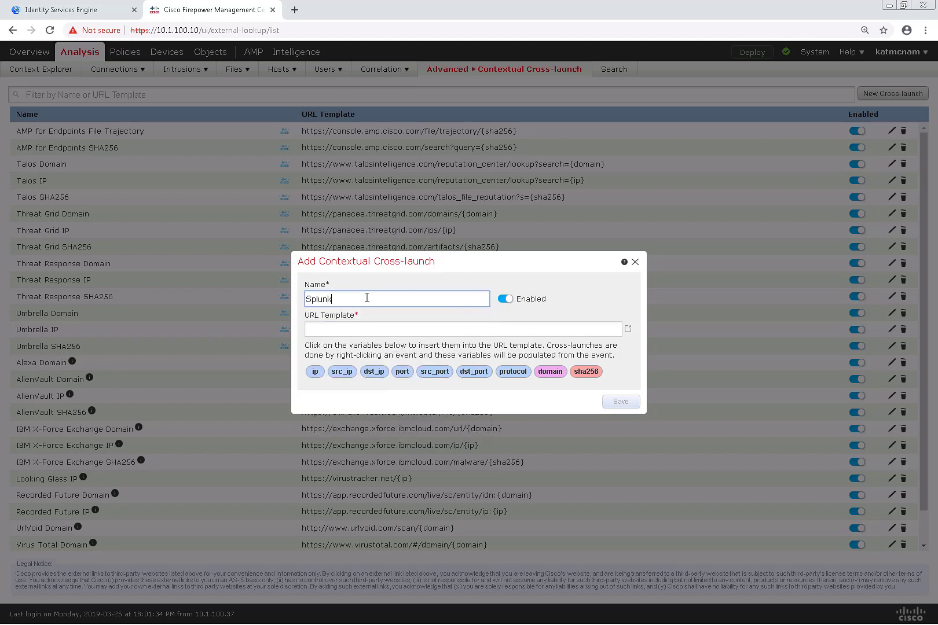
type("Source IP")
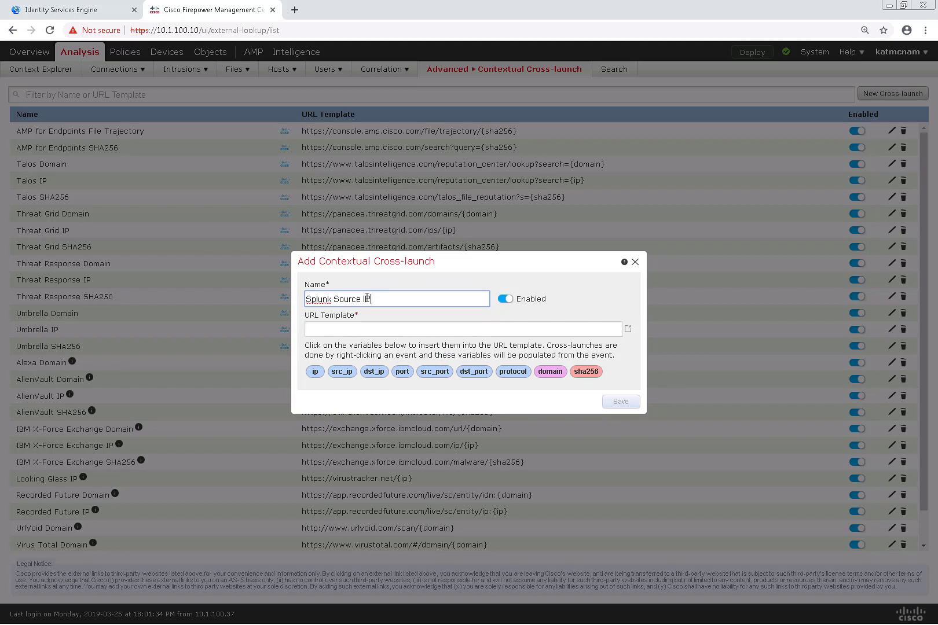
- Set its URL to the Splunk search template with the src_ip variable and save
type("https://10.1.100.20:8000/en-US/app/search/search?q=search%20")
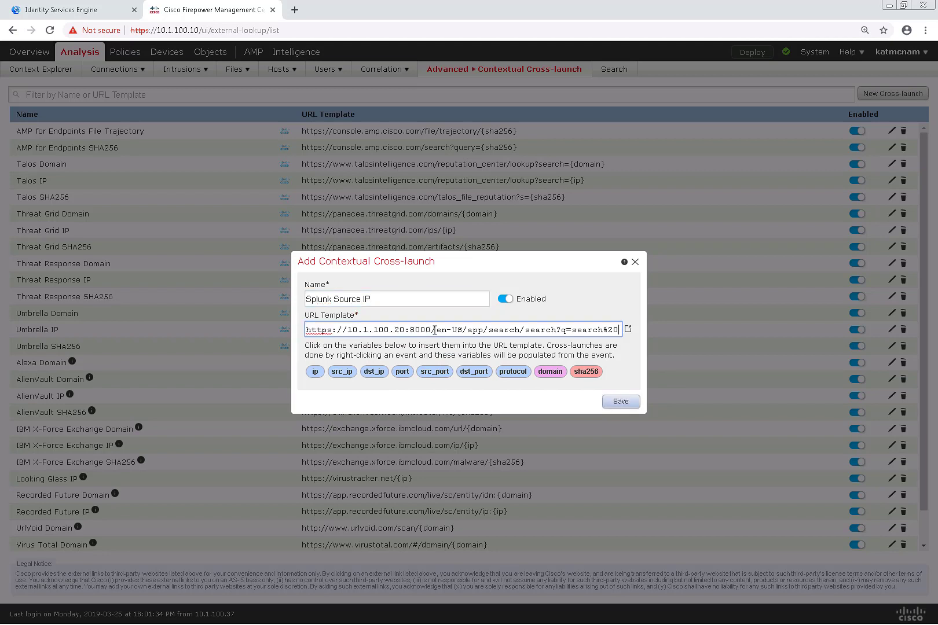
left_click(342, 377)
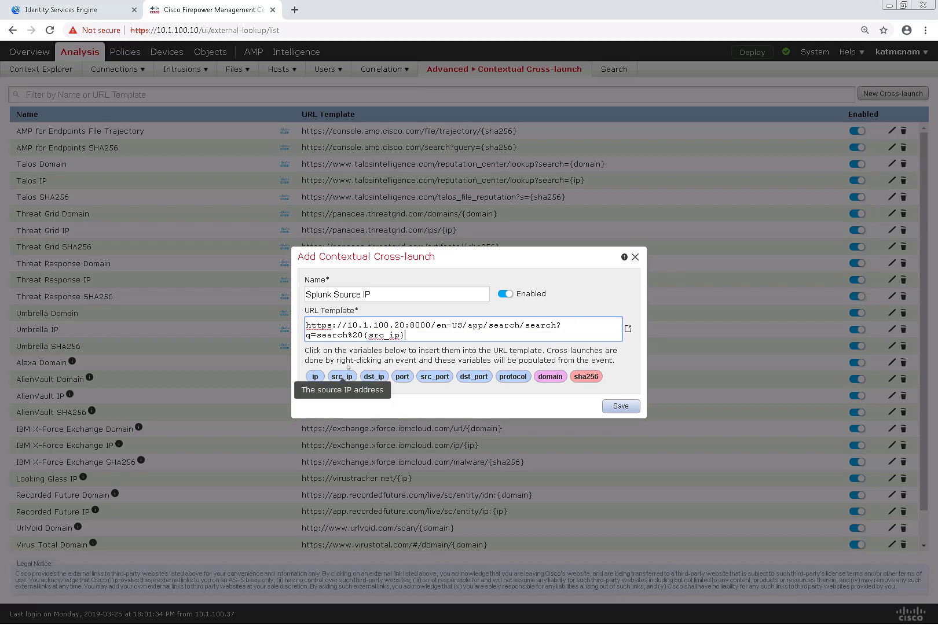
double_click(388, 336)
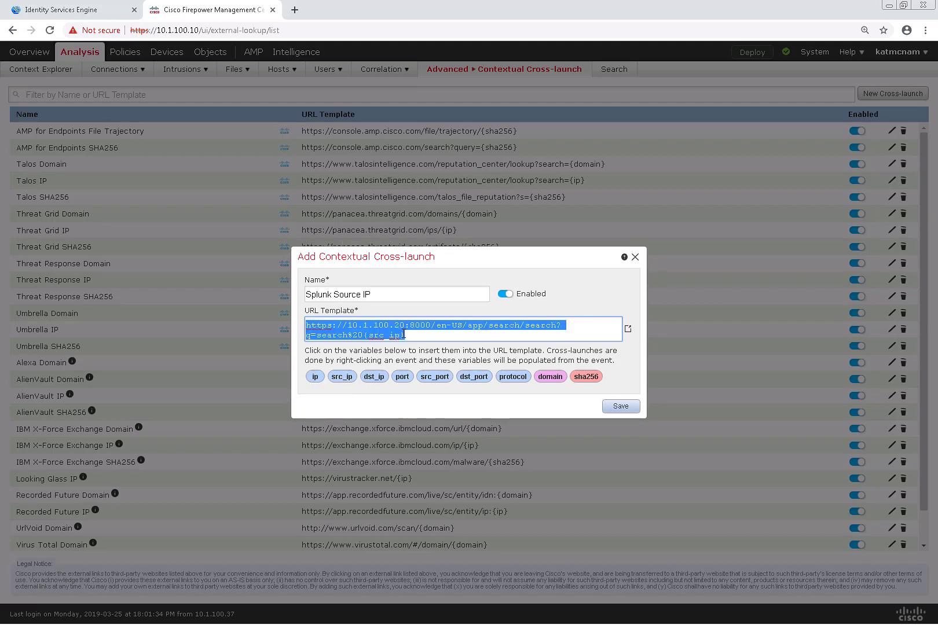
left_click(405, 336)
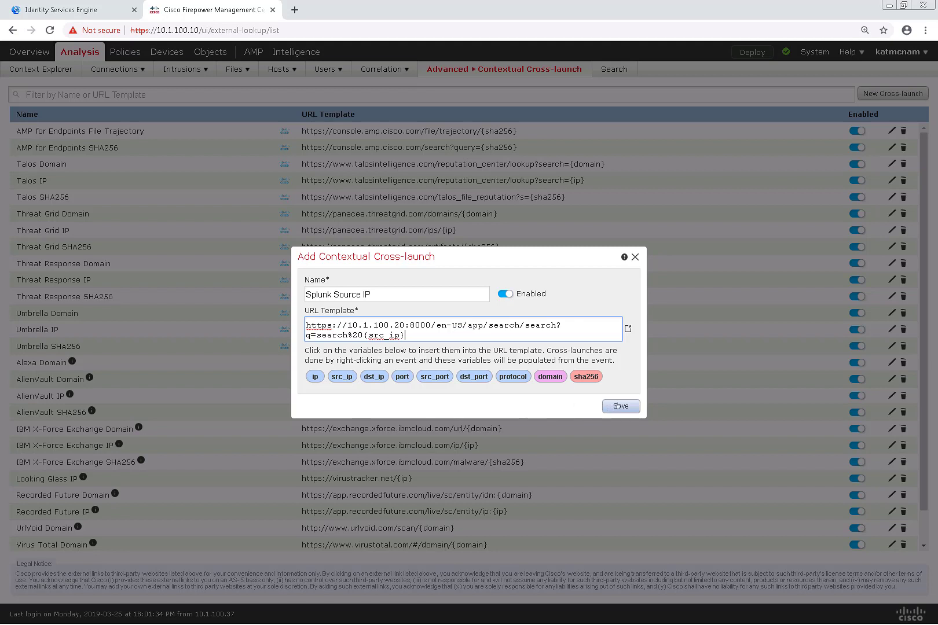
left_click(621, 406)
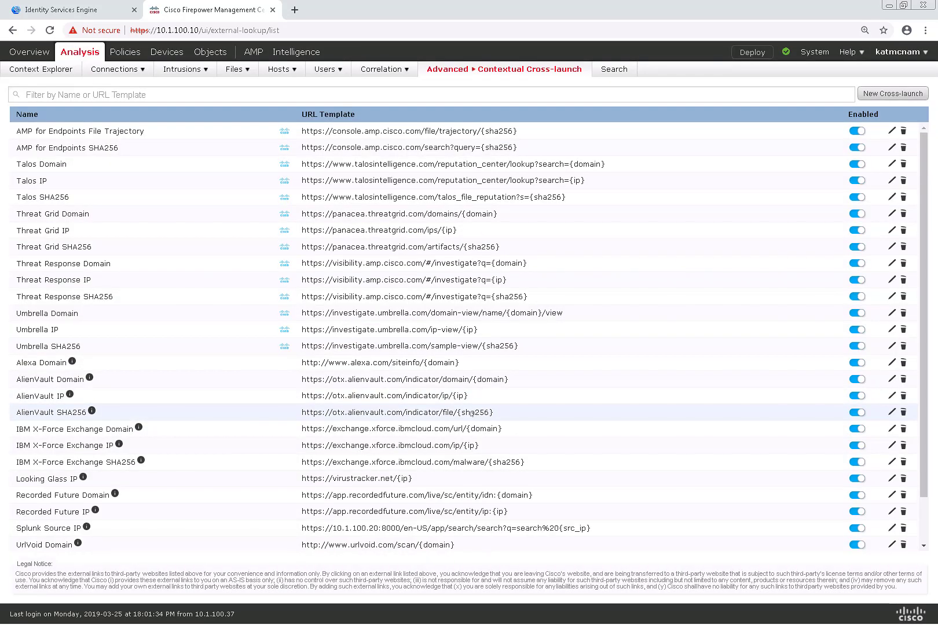
- Create and save a 'Splunk Destination IP' cross-launch whose Splunk search uses {dst_ip}
left_click(892, 94)
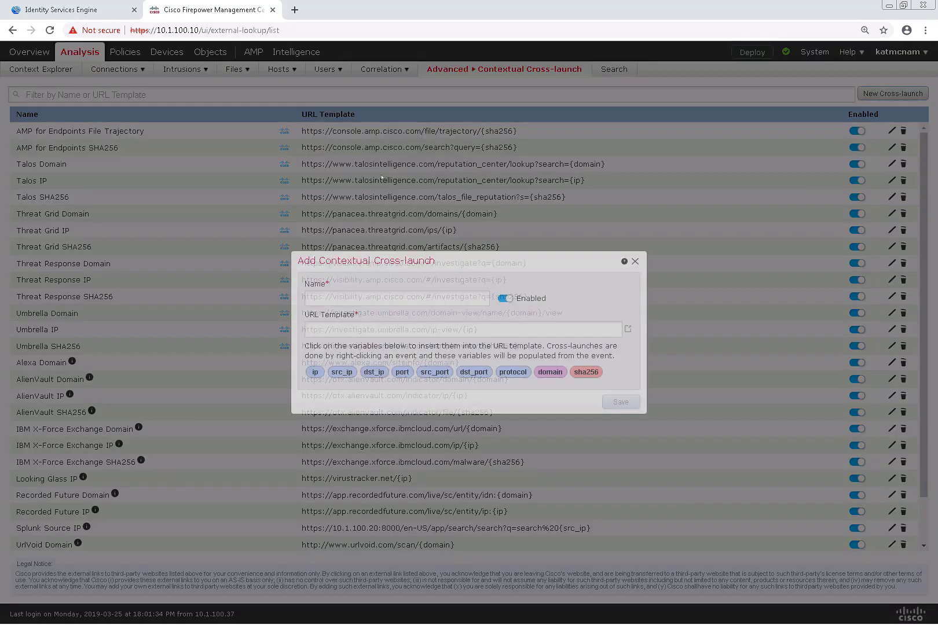
type("S")
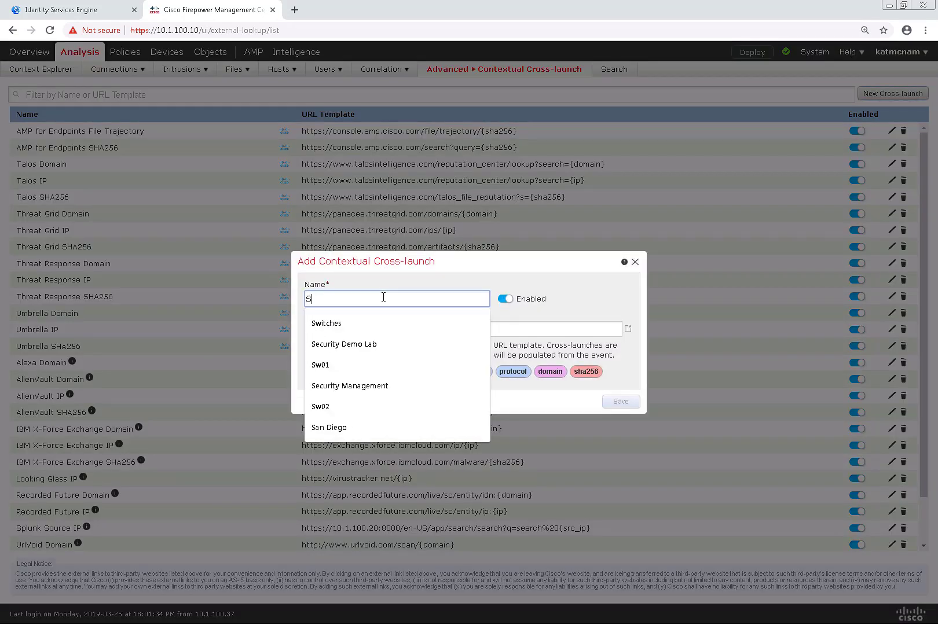
type("plunk")
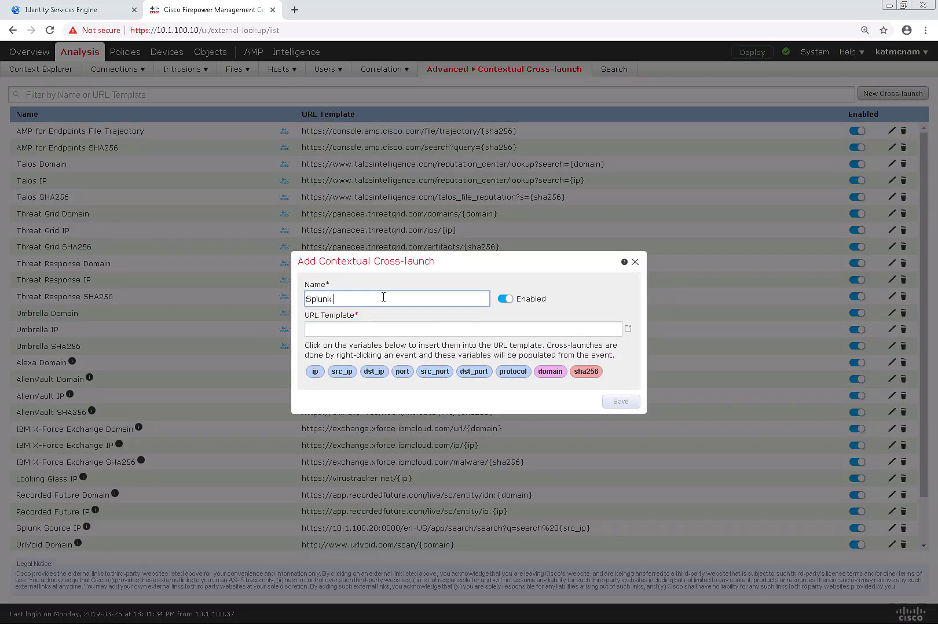
type("Destination IP")
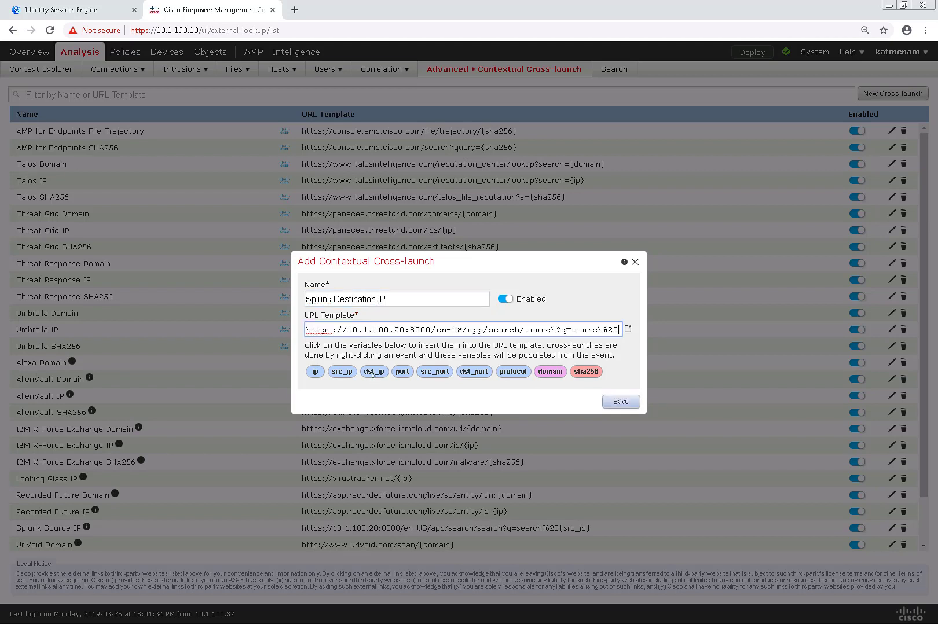
left_click(374, 372)
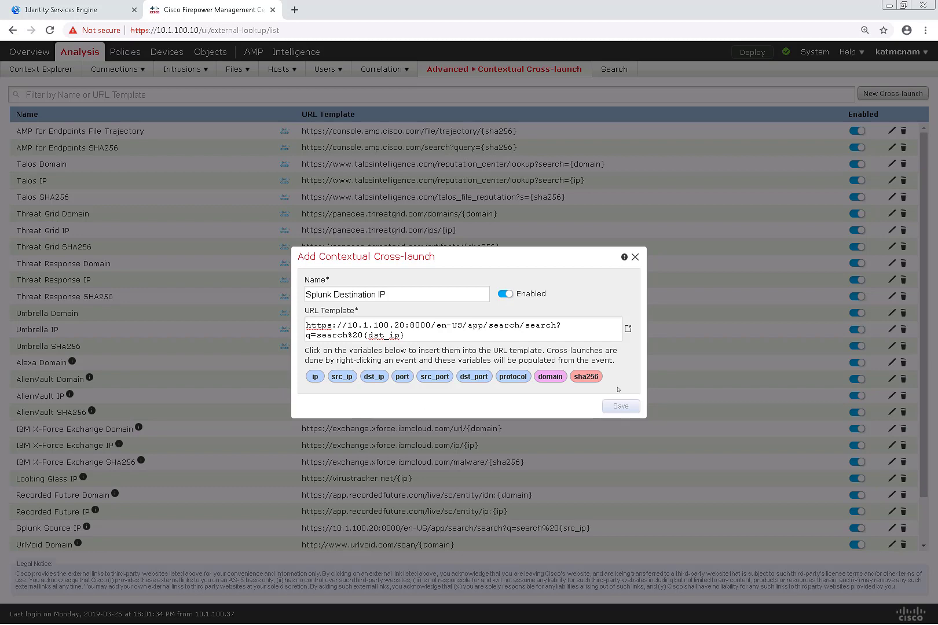
left_click(620, 406)
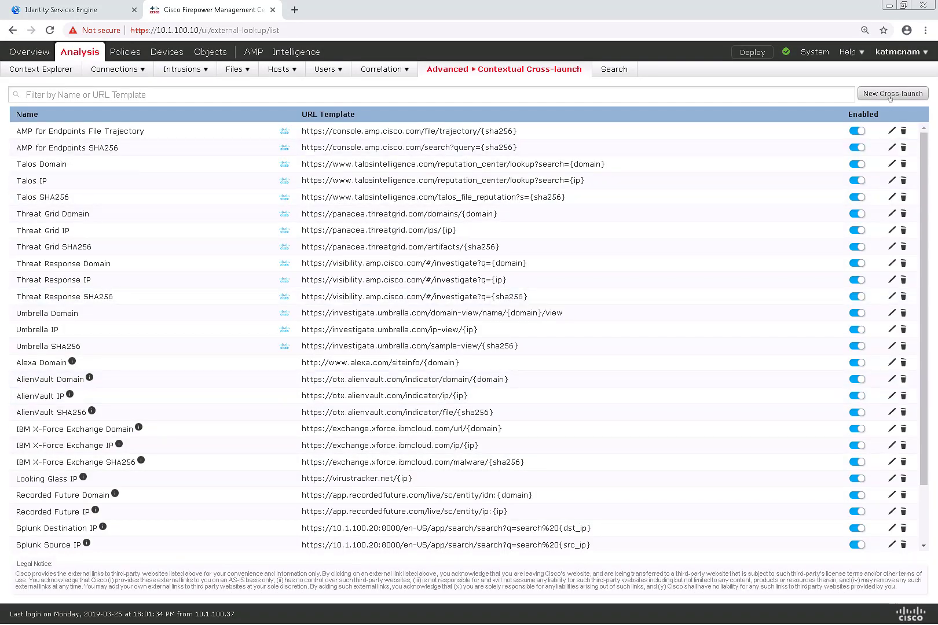
- Create and save a 'Splunk Domain' cross-launch whose Splunk search URL uses the domain variable
left_click(891, 93)
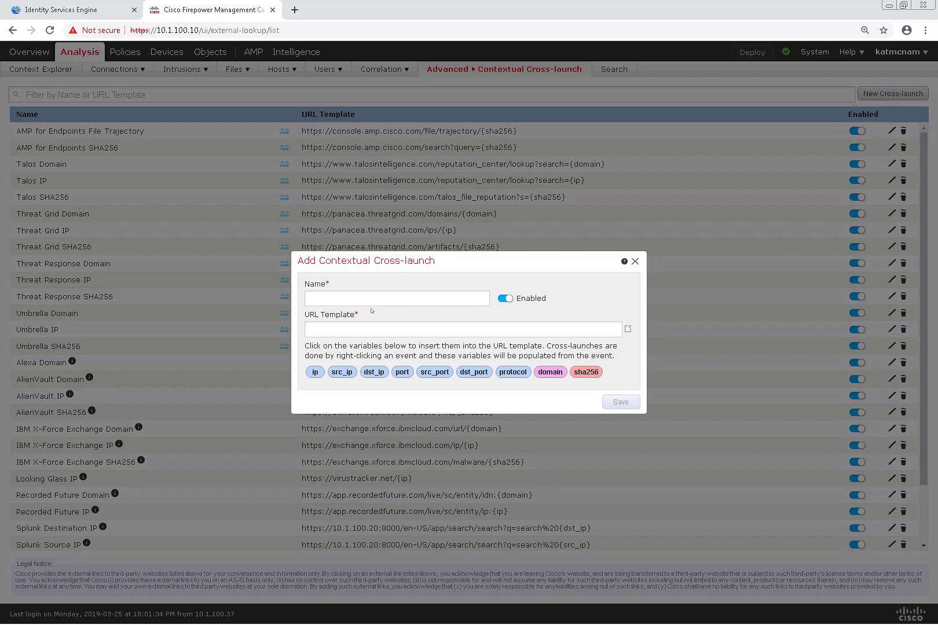
left_click(396, 298)
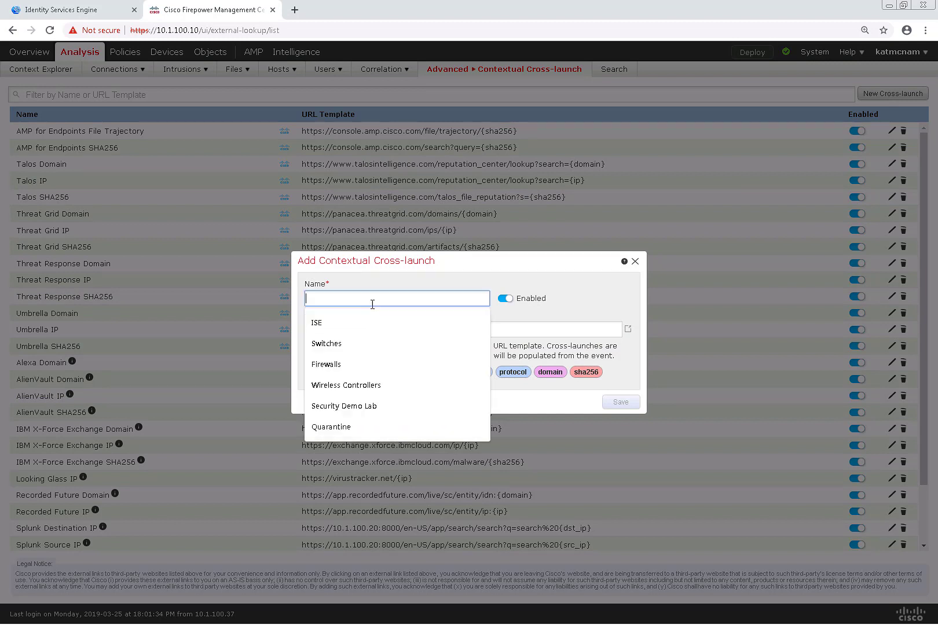
type("Splunk")
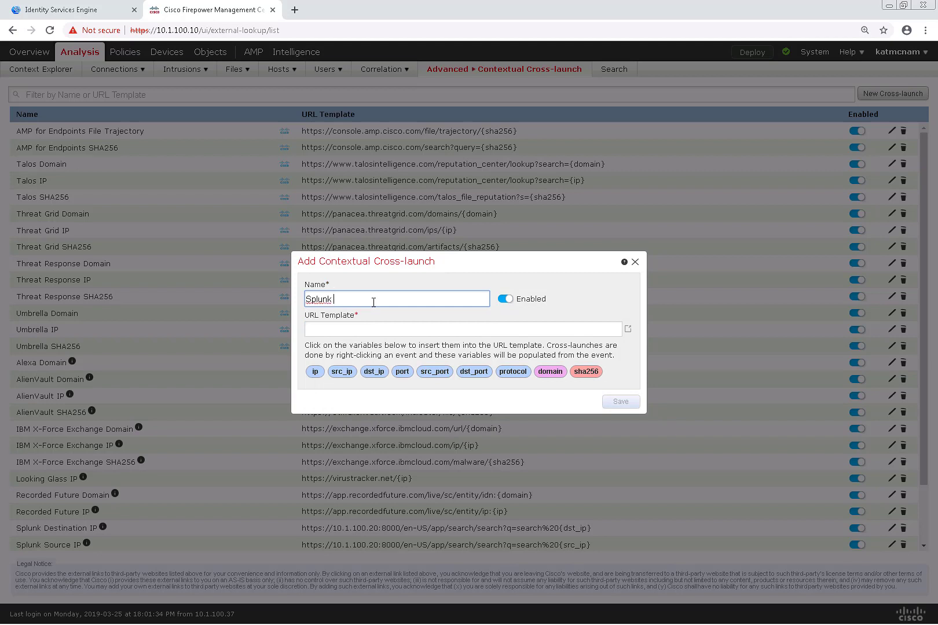
type("Domain")
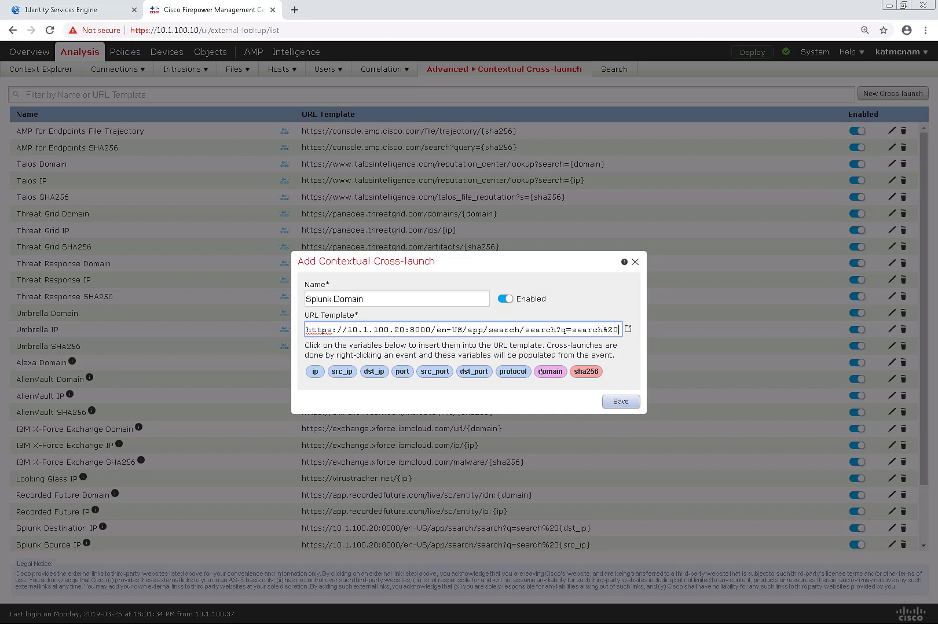
left_click(549, 371)
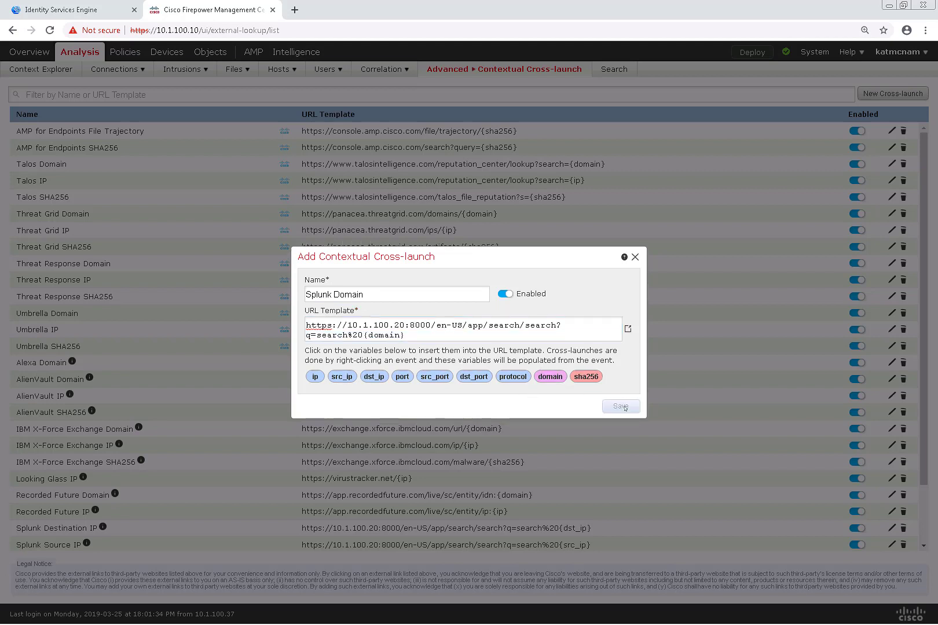
left_click(621, 407)
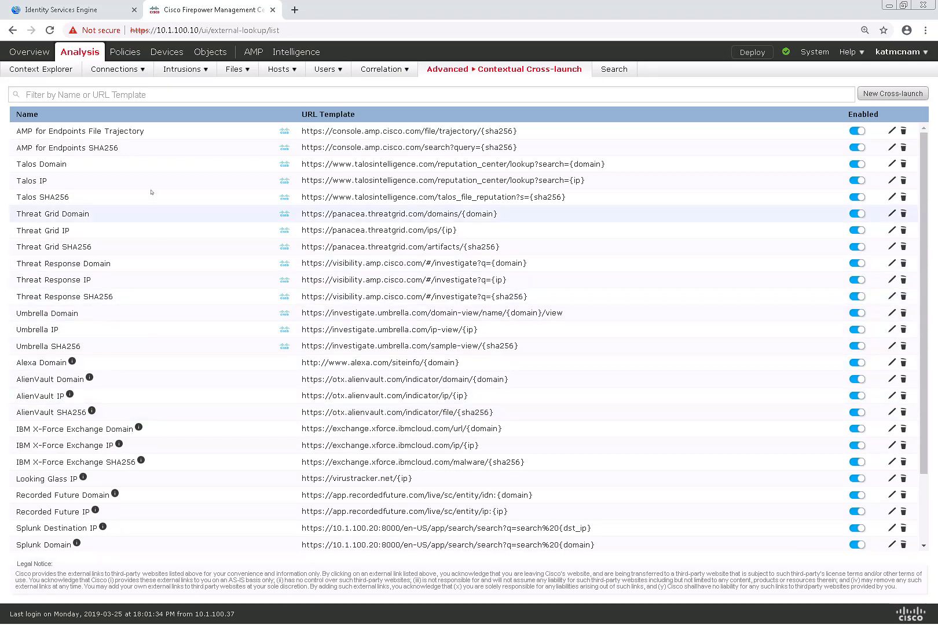
- From Connection Events, run Splunk searches for initiator 10.1.100.10 and responder 171.70.168.183
left_click(117, 68)
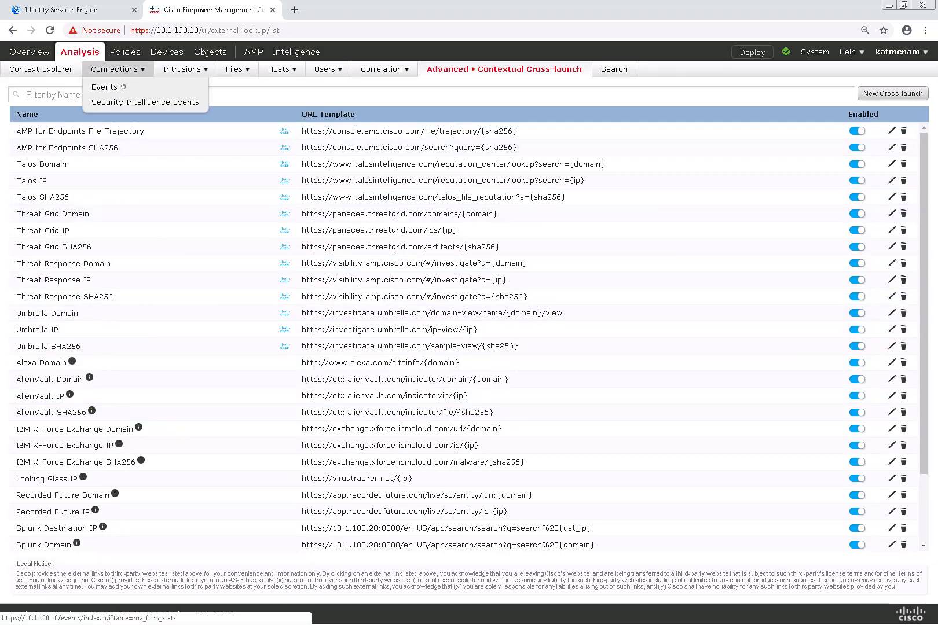
left_click(105, 87)
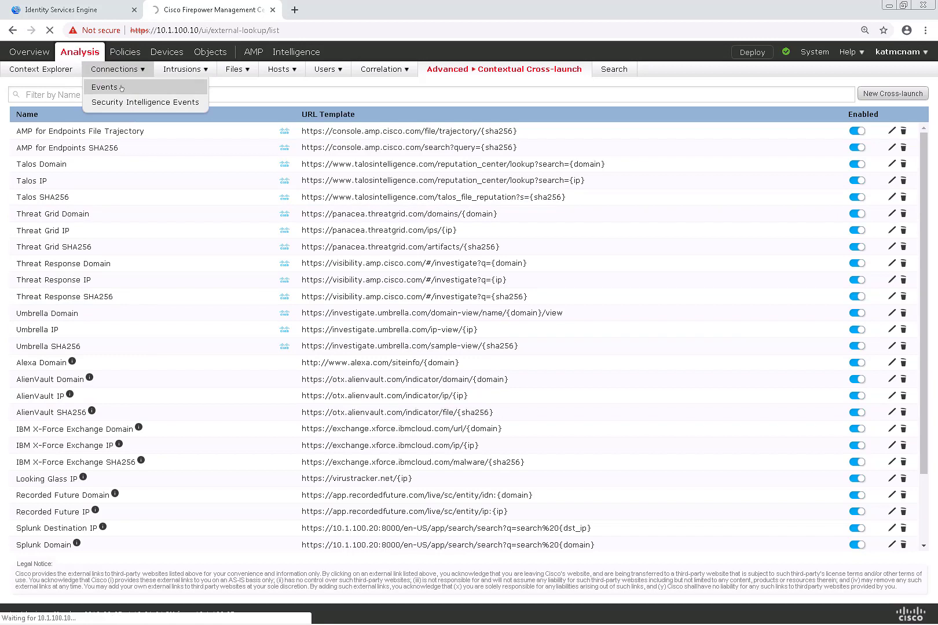
mouse_move(309, 101)
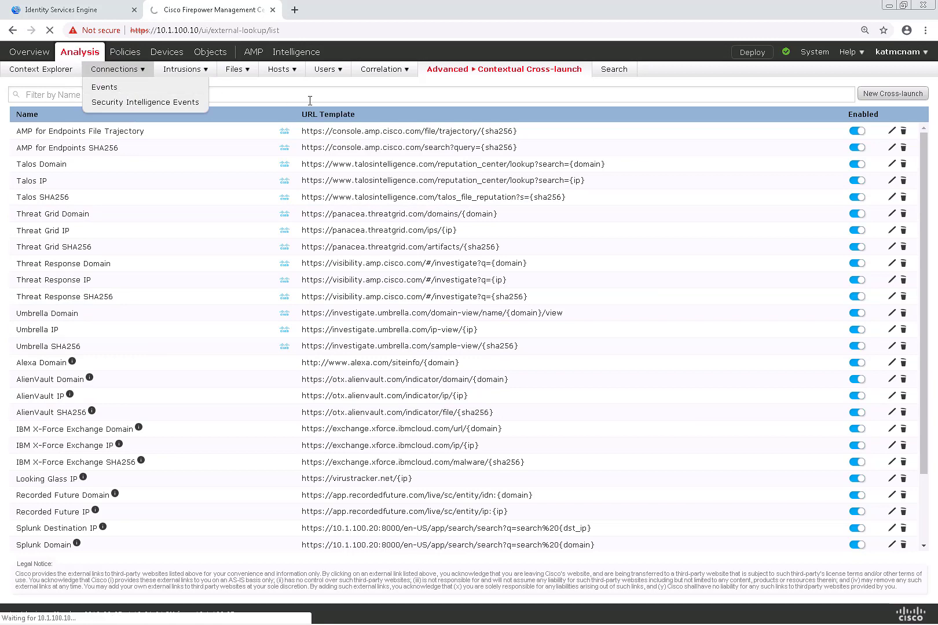
left_click(105, 87)
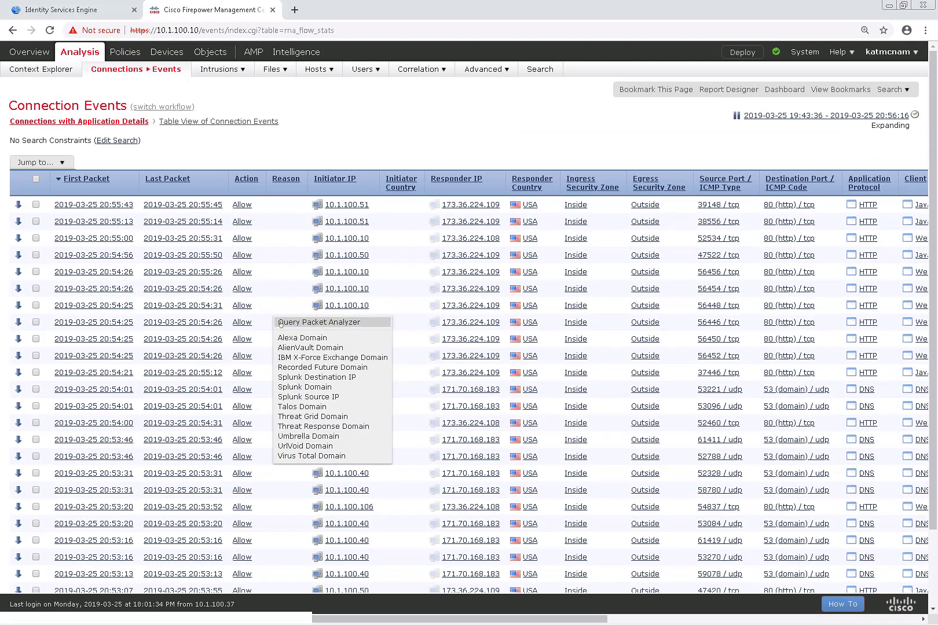
mouse_move(309, 397)
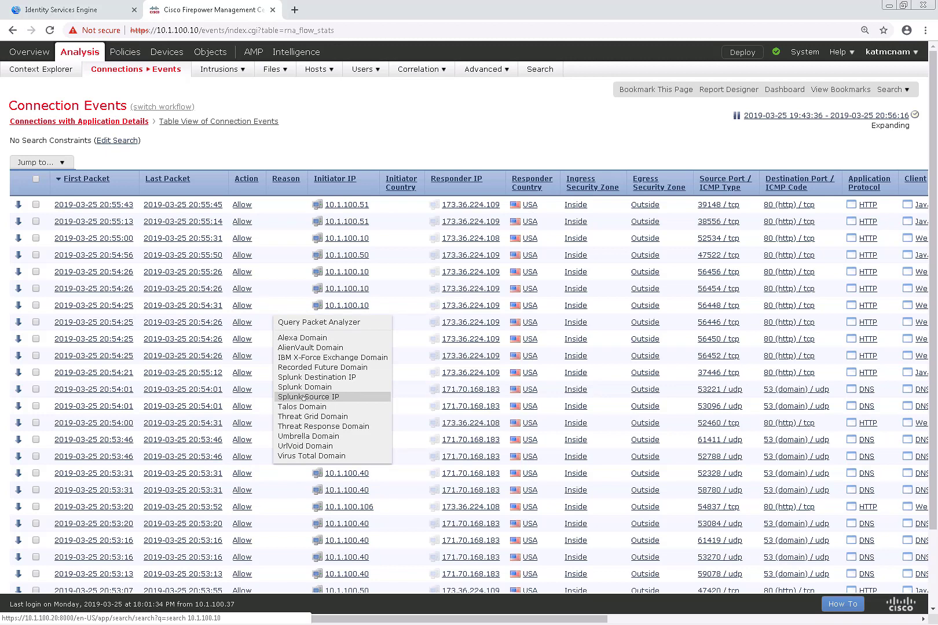
left_click(310, 396)
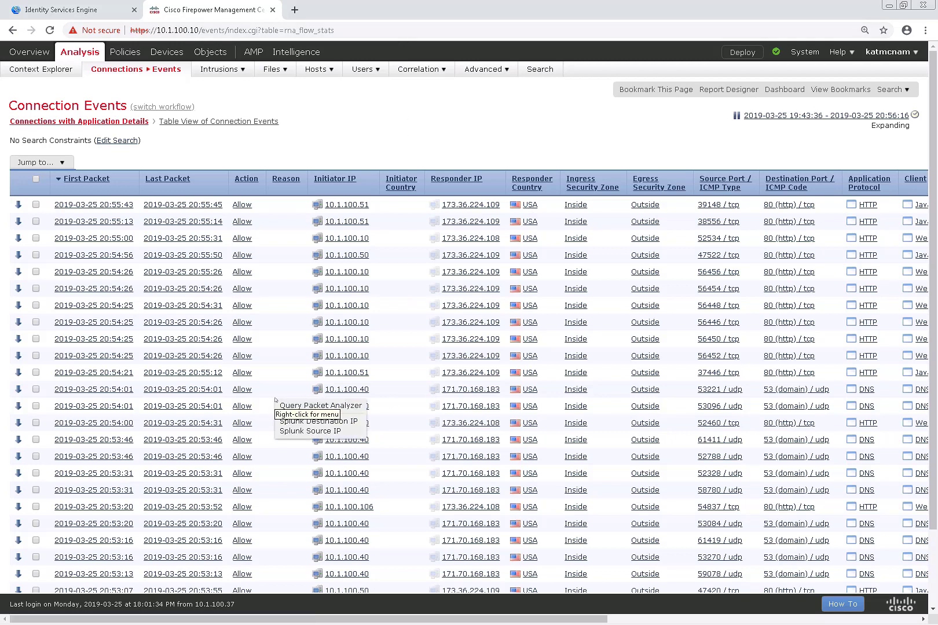
mouse_move(307, 431)
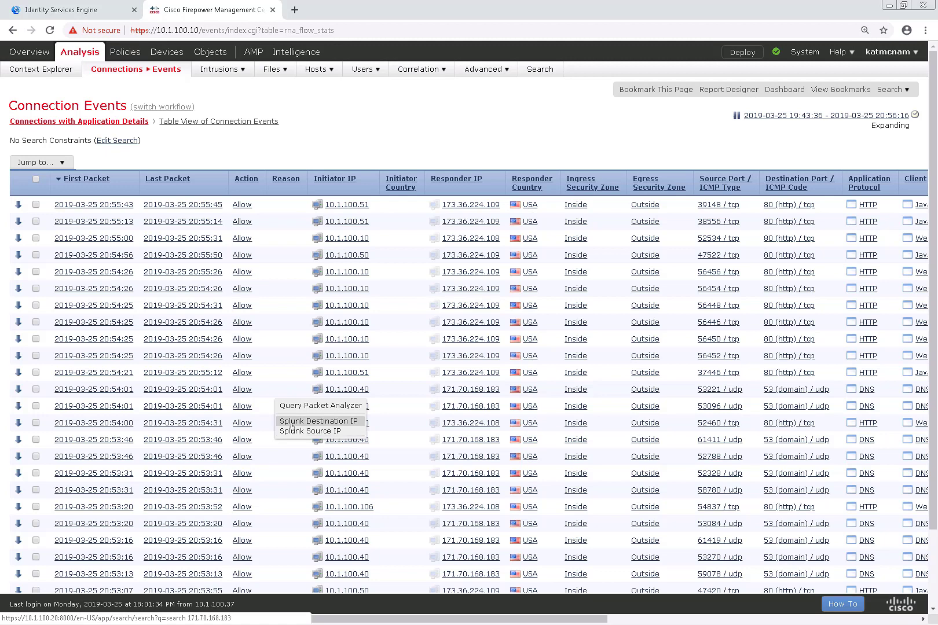
left_click(311, 430)
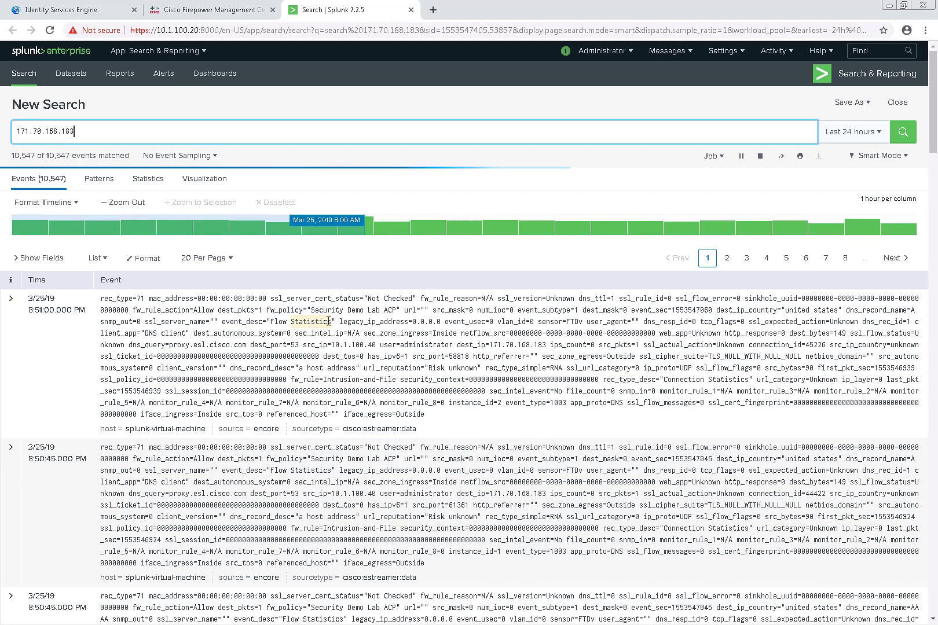
- Mark 171.70.168.183 as dest_ip in the finished Splunk results, then close the tab
left_click(903, 131)
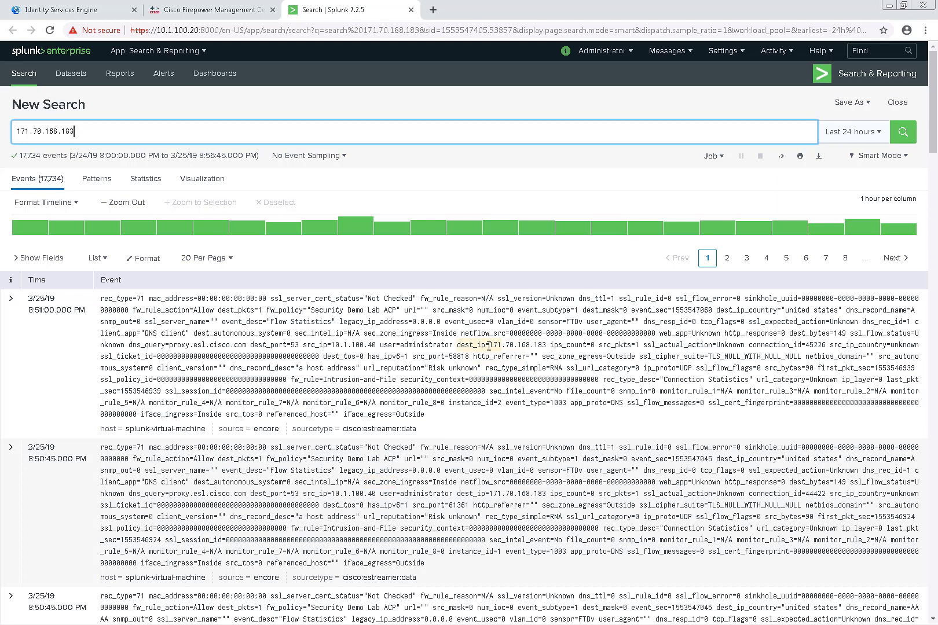
double_click(509, 345)
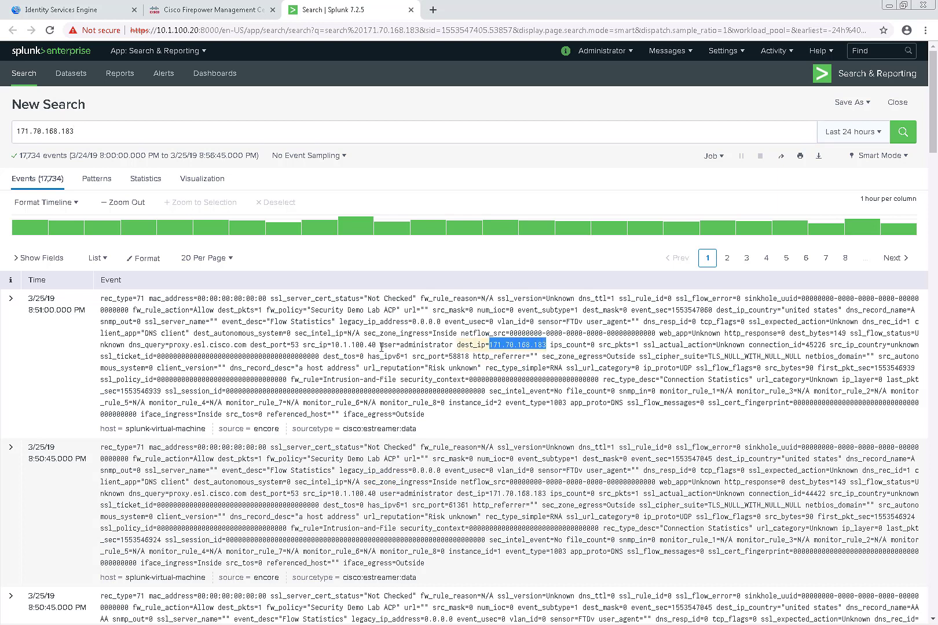
left_click(211, 10)
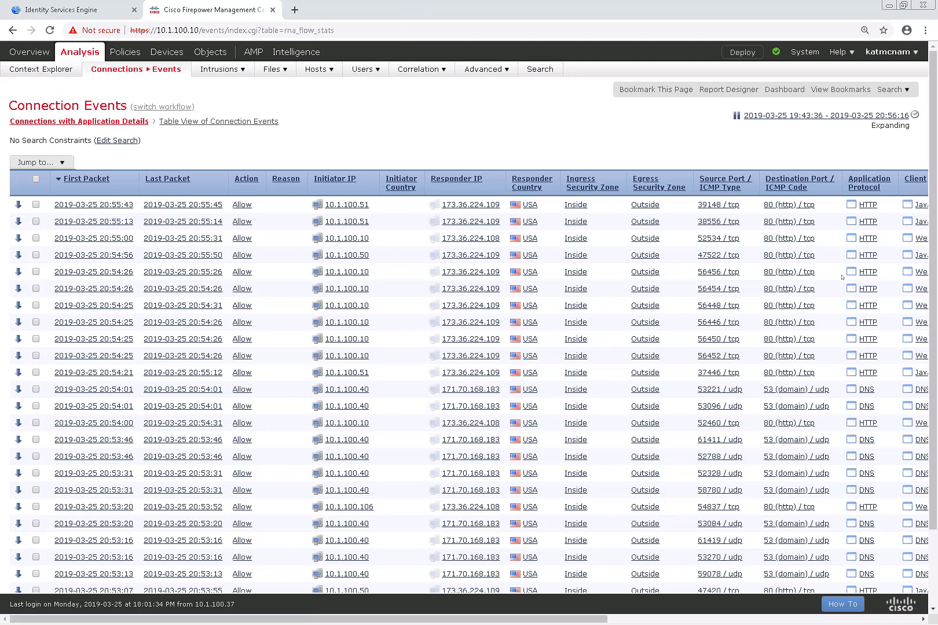
mouse_move(281, 271)
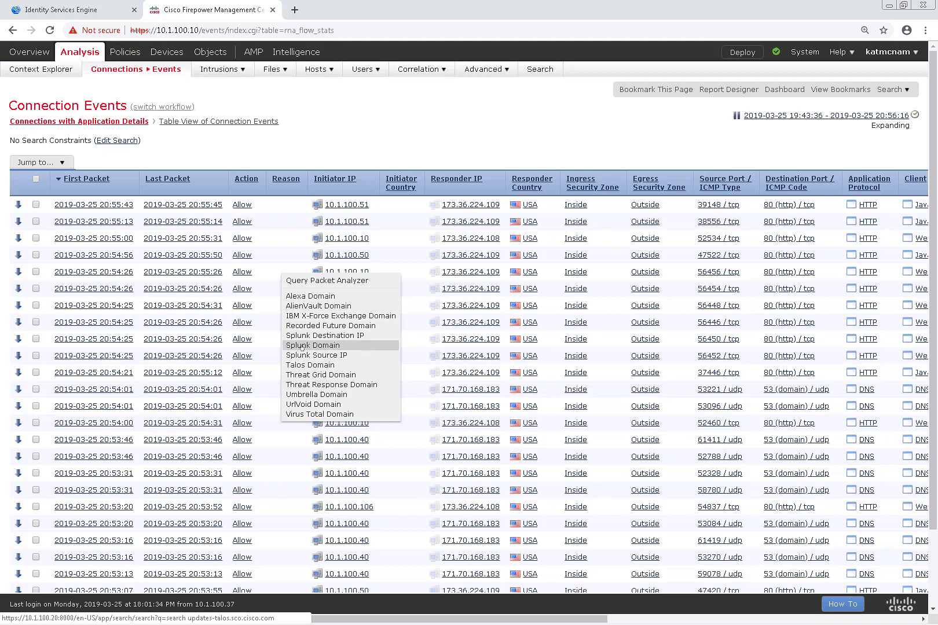
left_click(312, 345)
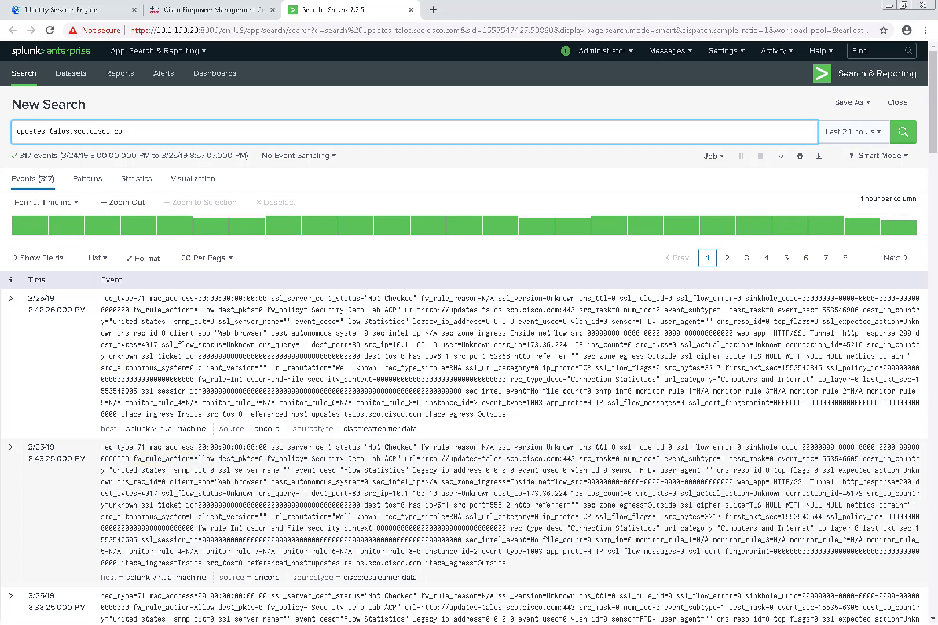
left_click(210, 10)
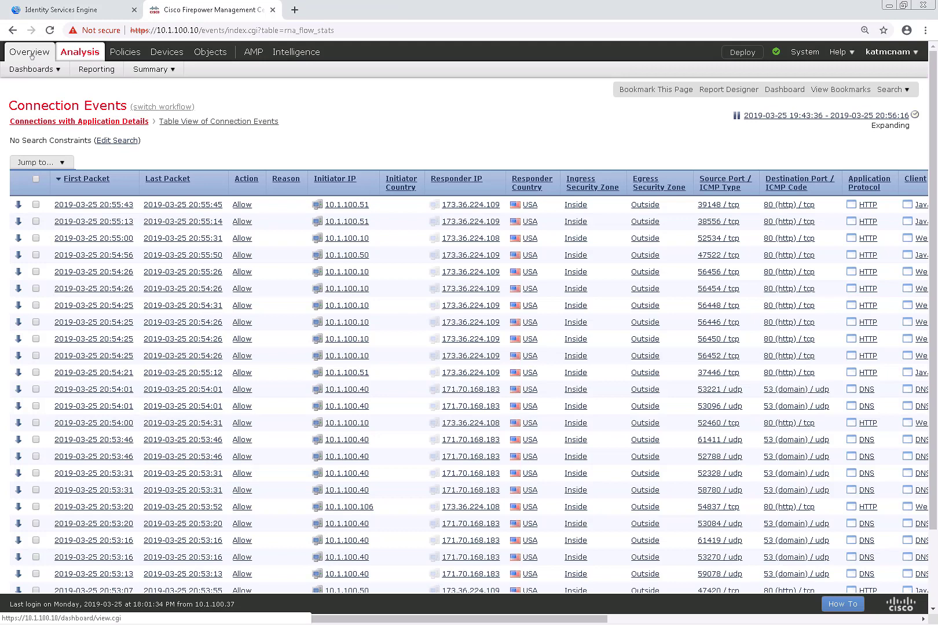
- Choose Access Controlled User Statistics from the Overview dashboards menu
left_click(32, 69)
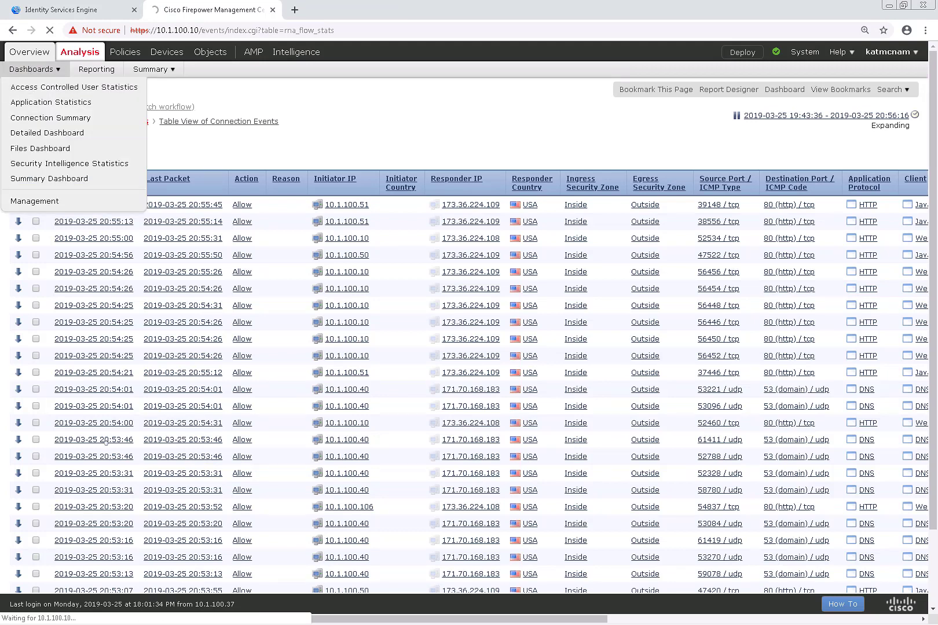
left_click(74, 87)
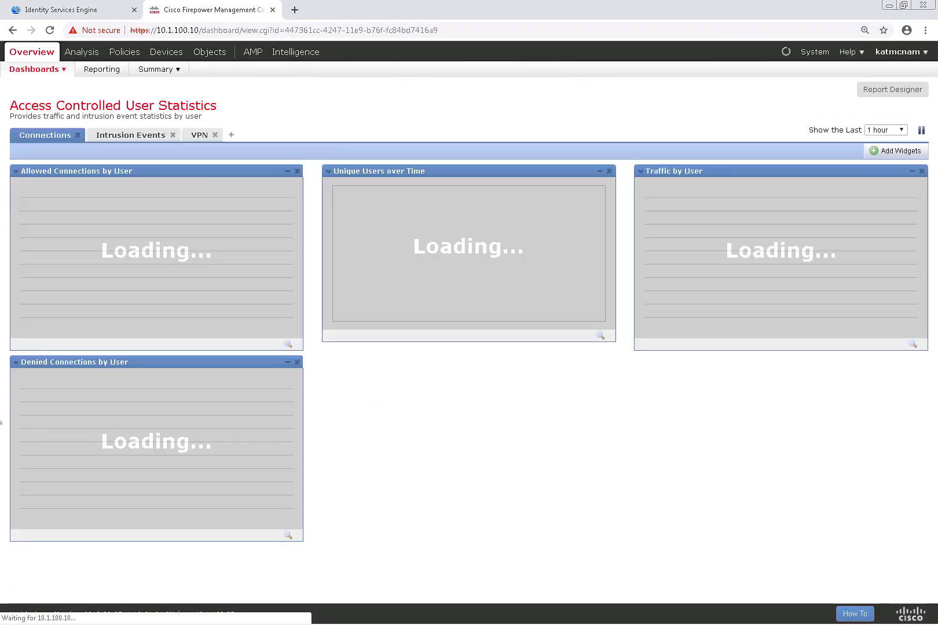